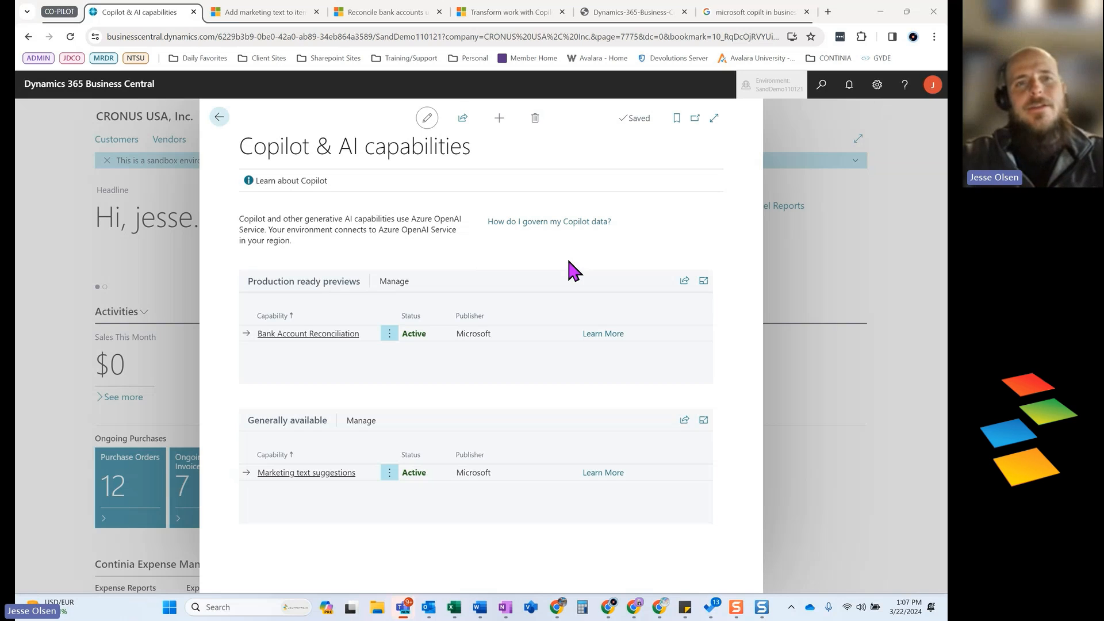
pyautogui.moveTo(383, 189)
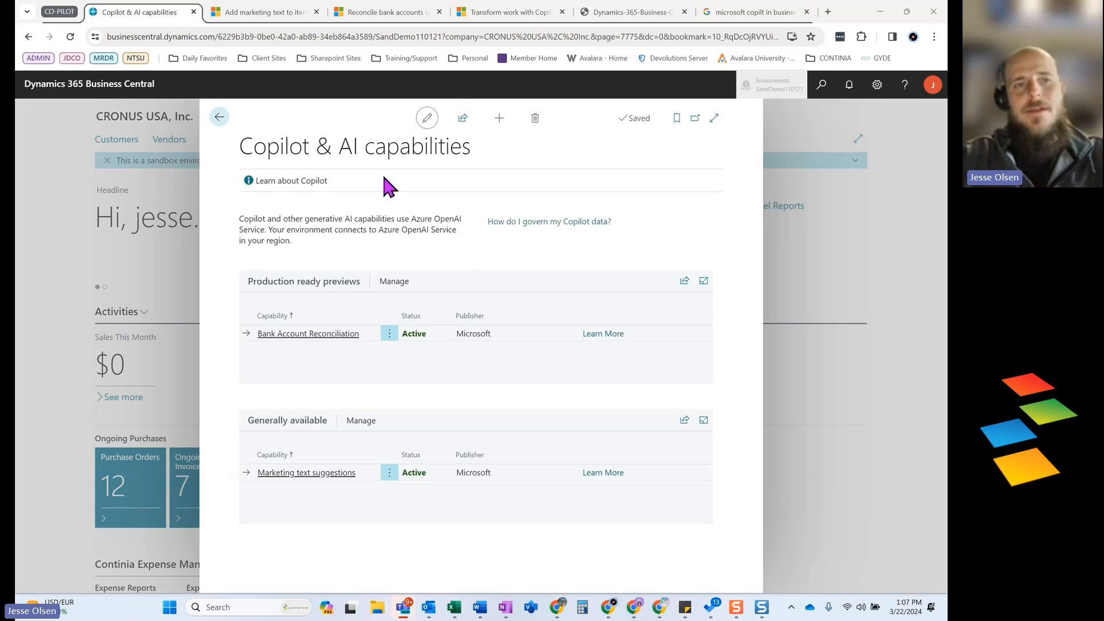
pyautogui.moveTo(499, 142)
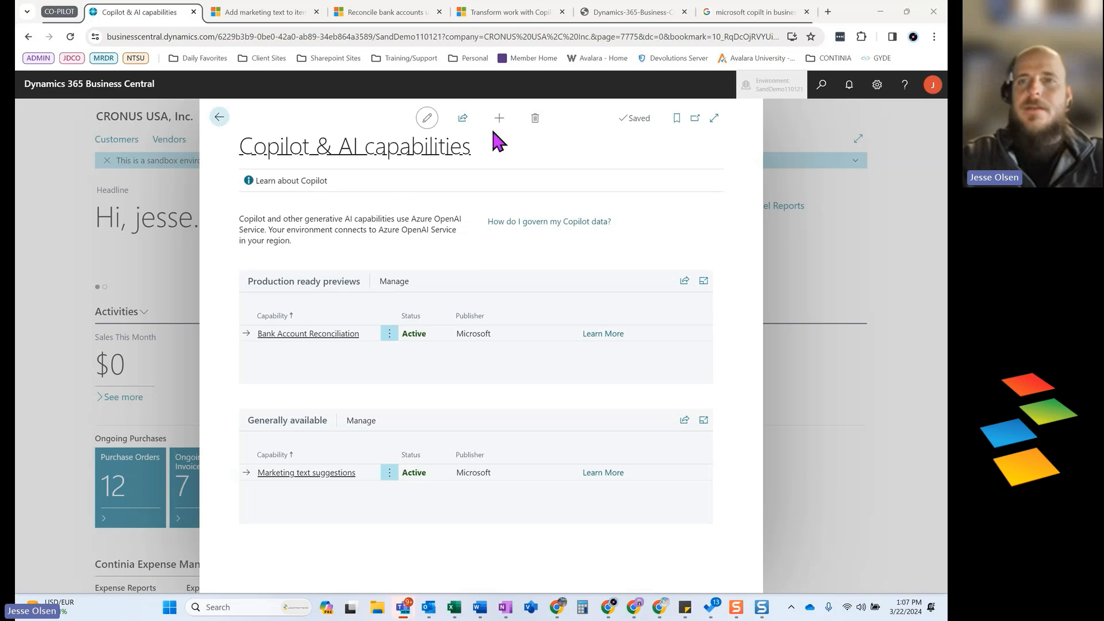
pyautogui.moveTo(276, 157)
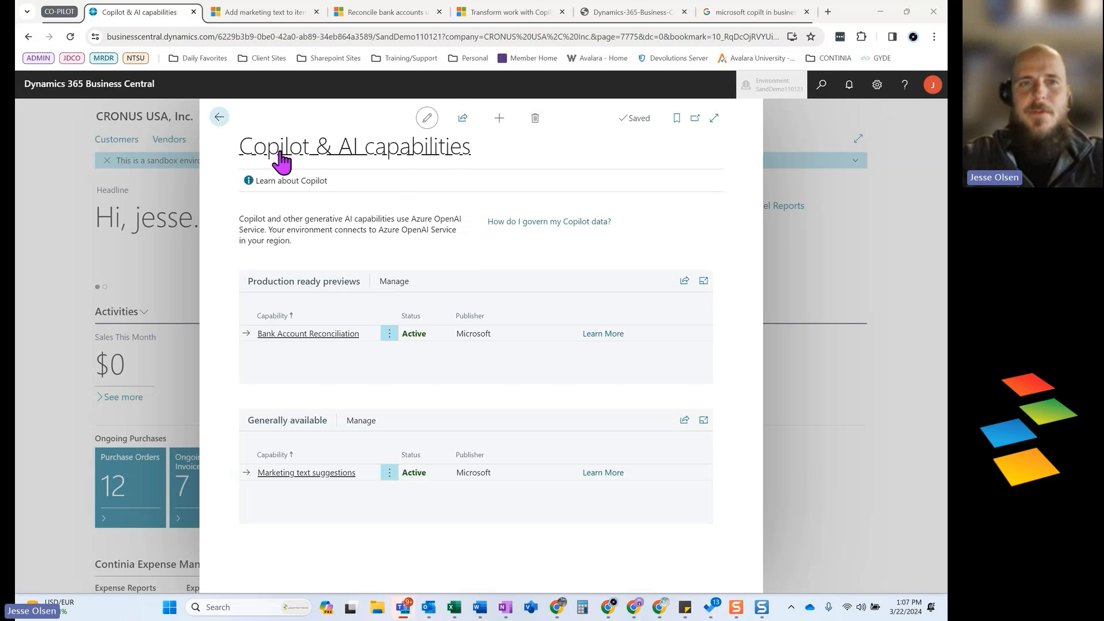
pyautogui.moveTo(434, 172)
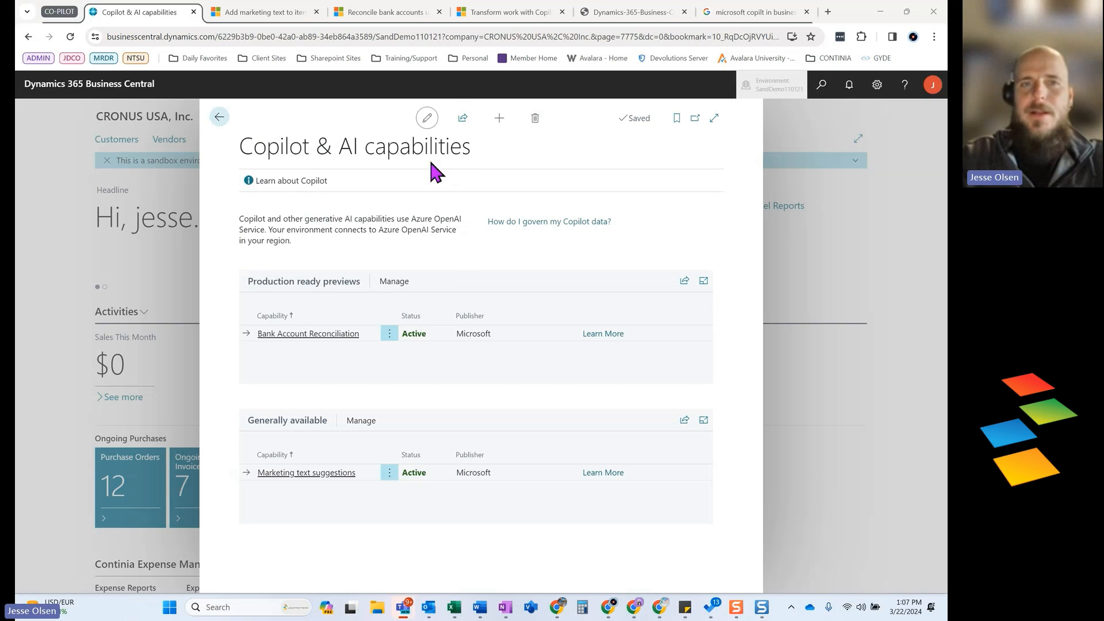
pyautogui.moveTo(504, 157)
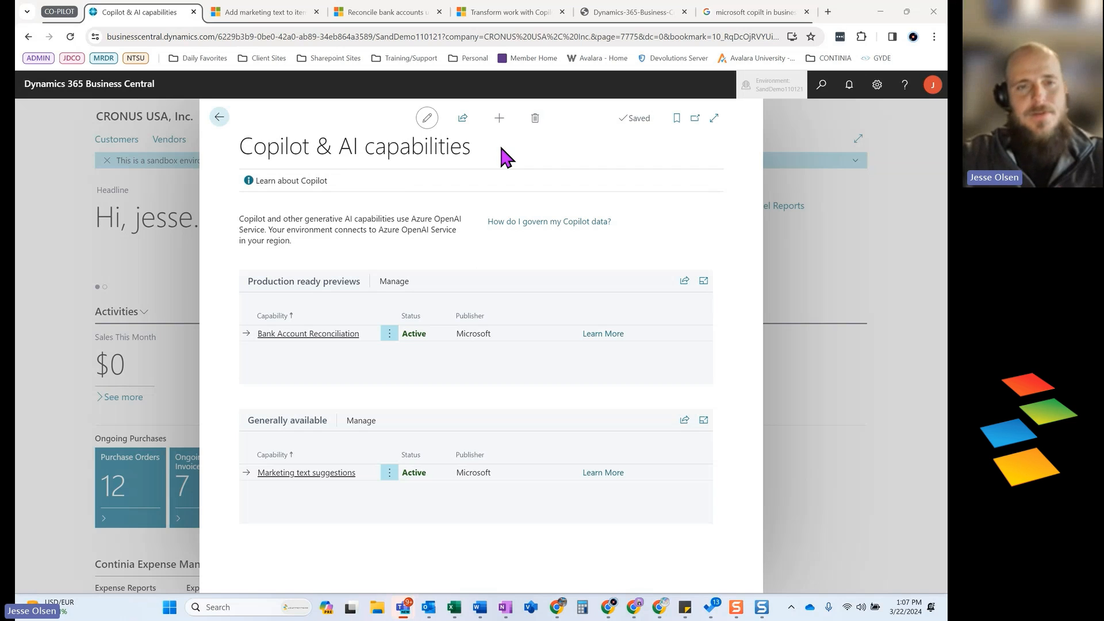
pyautogui.moveTo(331, 362)
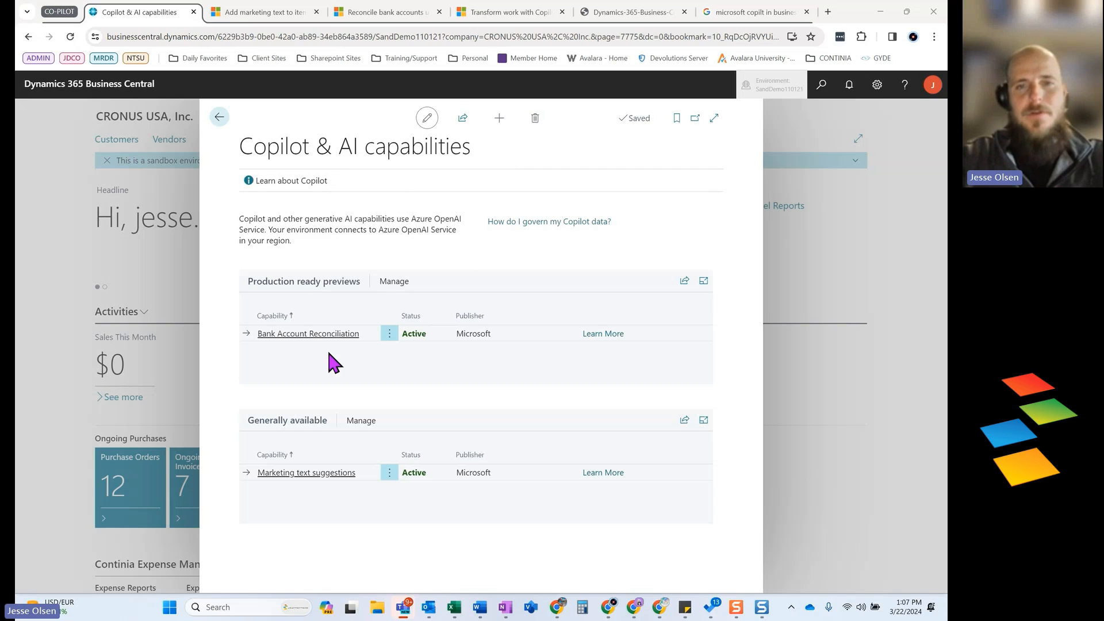
pyautogui.moveTo(361, 377)
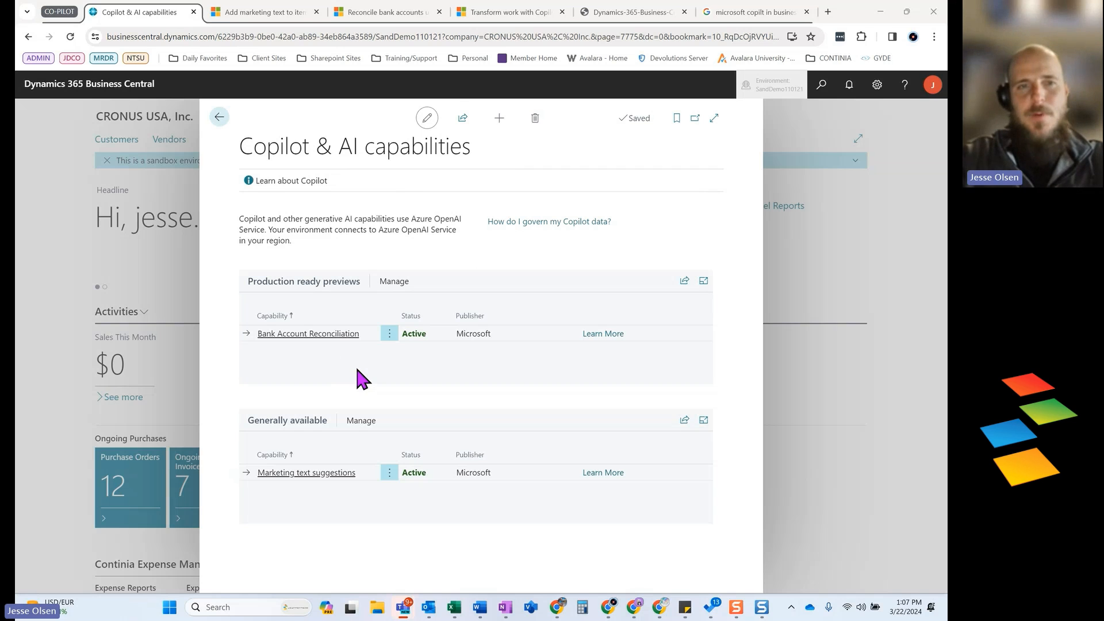
pyautogui.moveTo(338, 288)
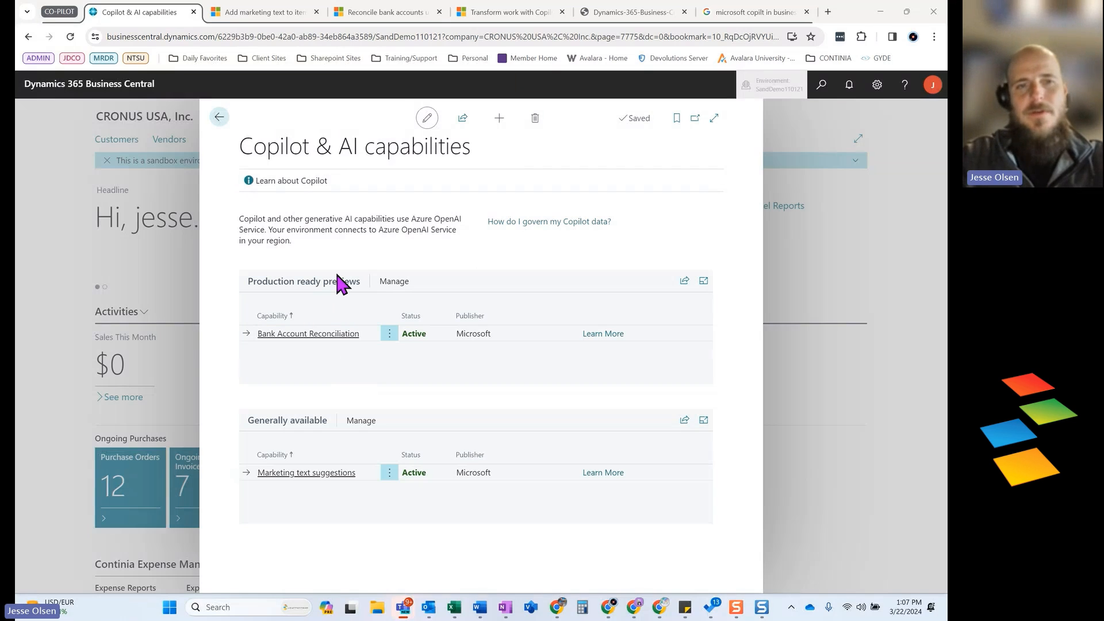
pyautogui.moveTo(305, 504)
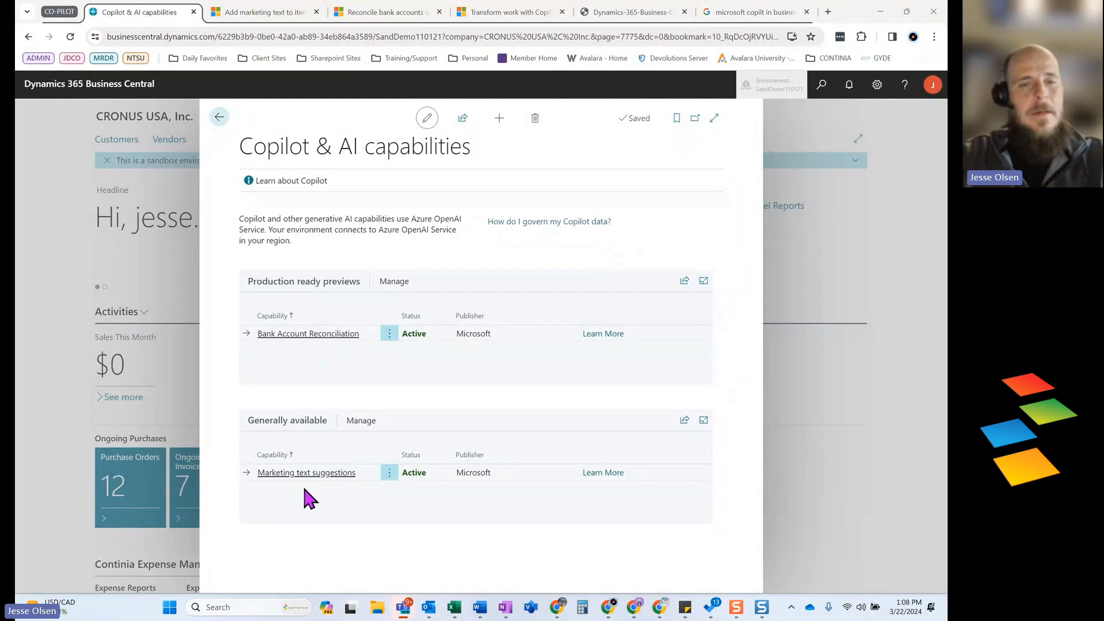
pyautogui.moveTo(426, 410)
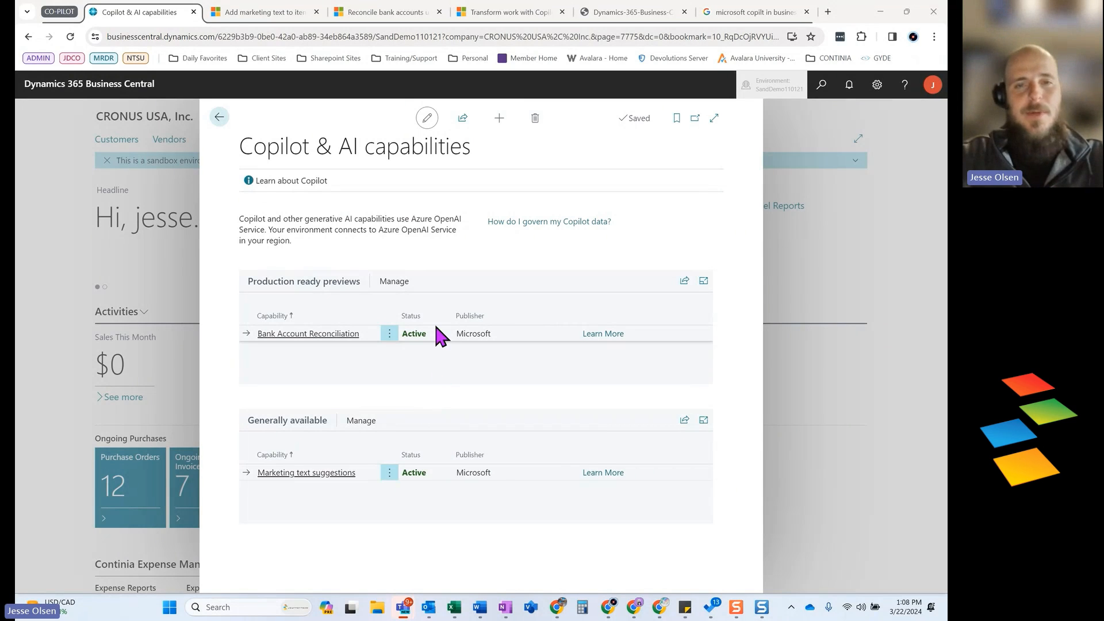
pyautogui.moveTo(431, 346)
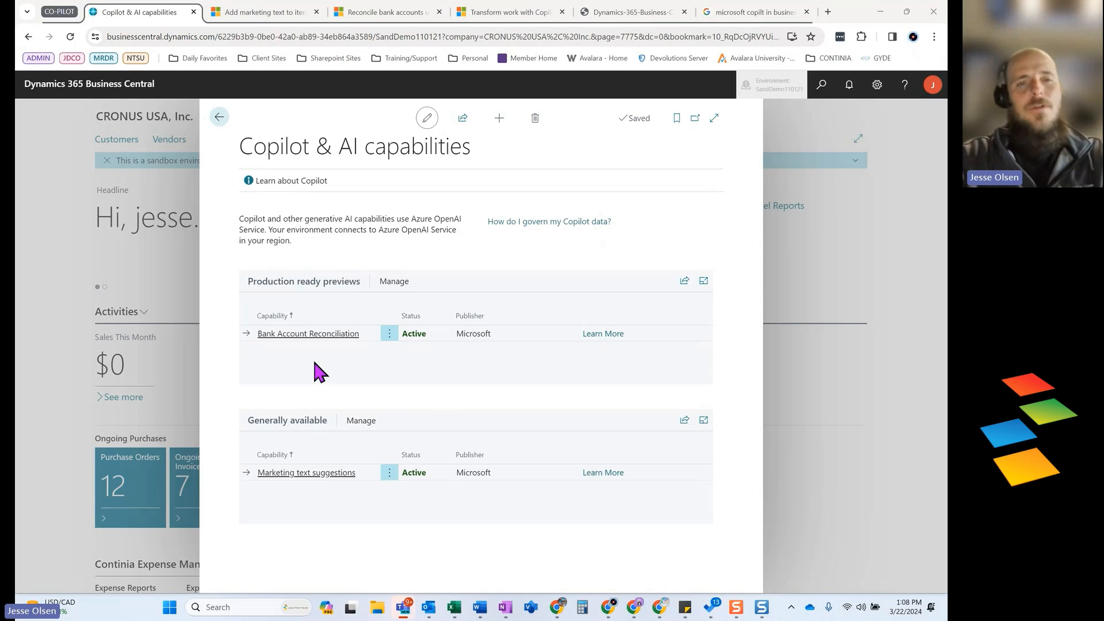
pyautogui.moveTo(371, 519)
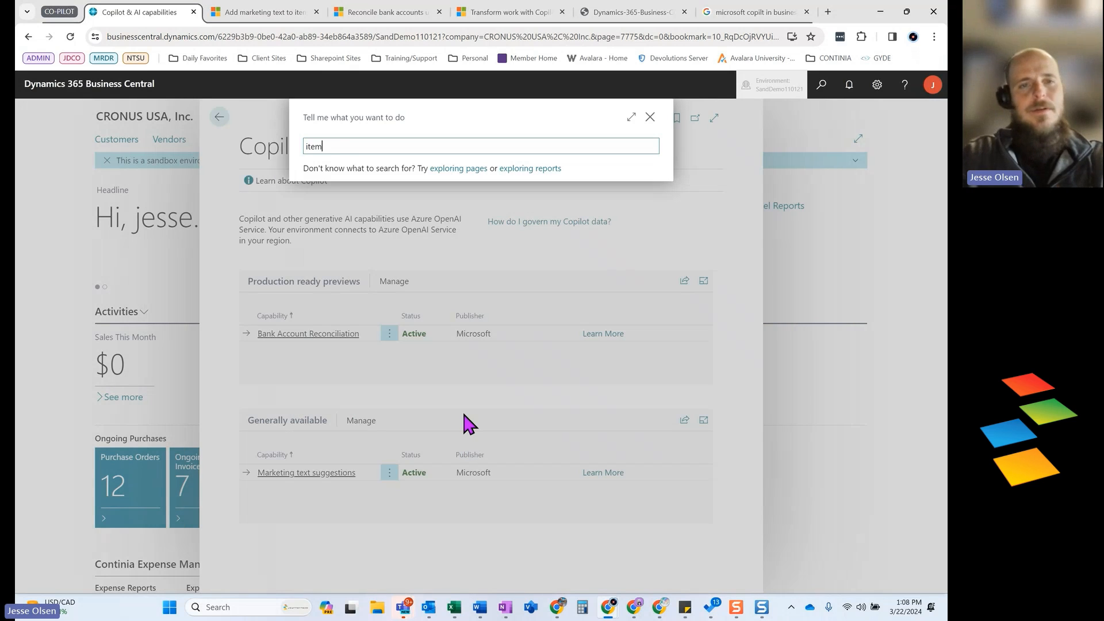
# Find and open the Items list from the 'item' page search
pyautogui.write('item')
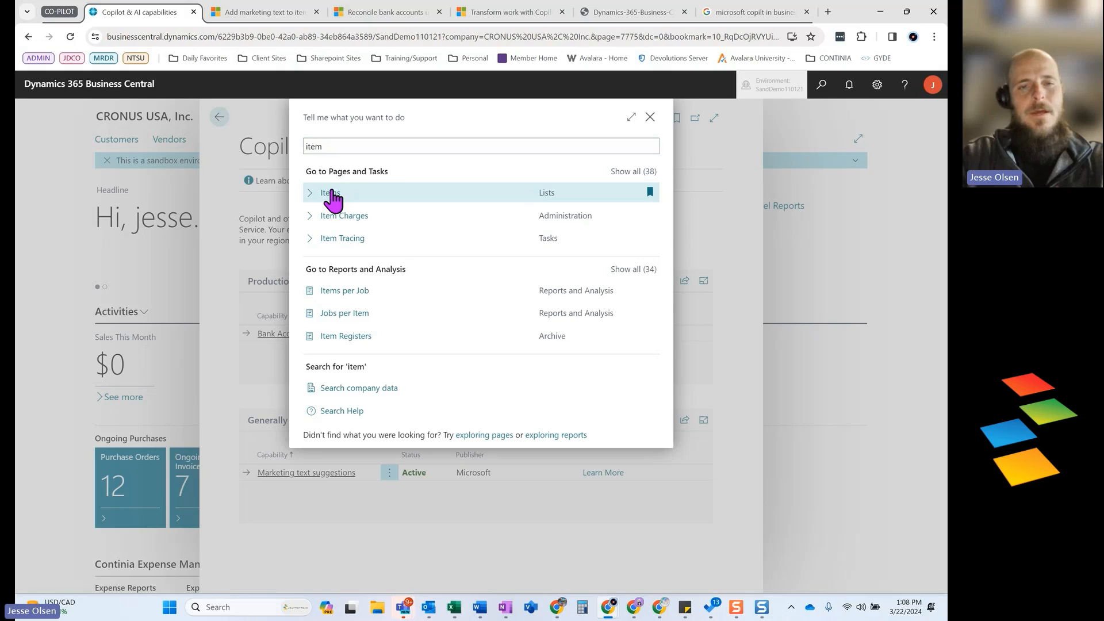
pyautogui.click(327, 193)
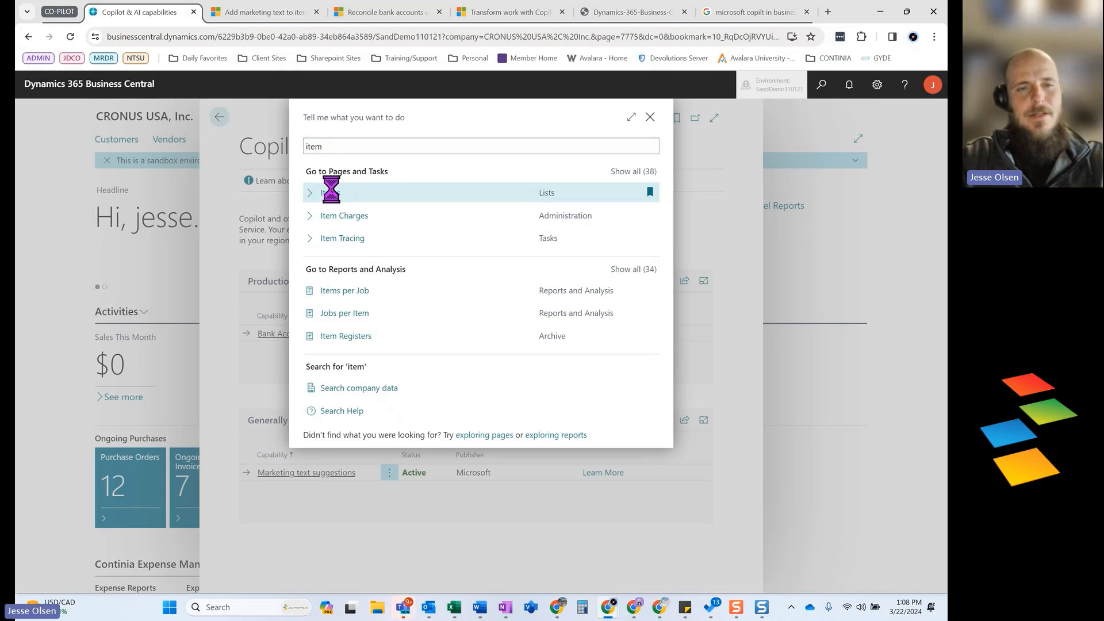
pyautogui.click(330, 193)
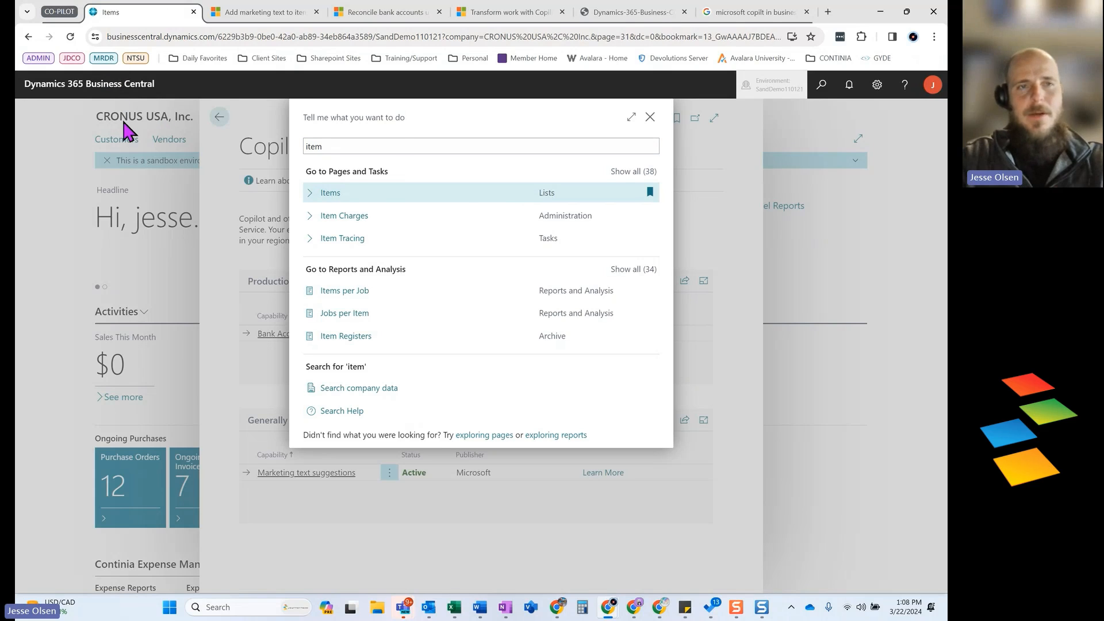
pyautogui.click(330, 193)
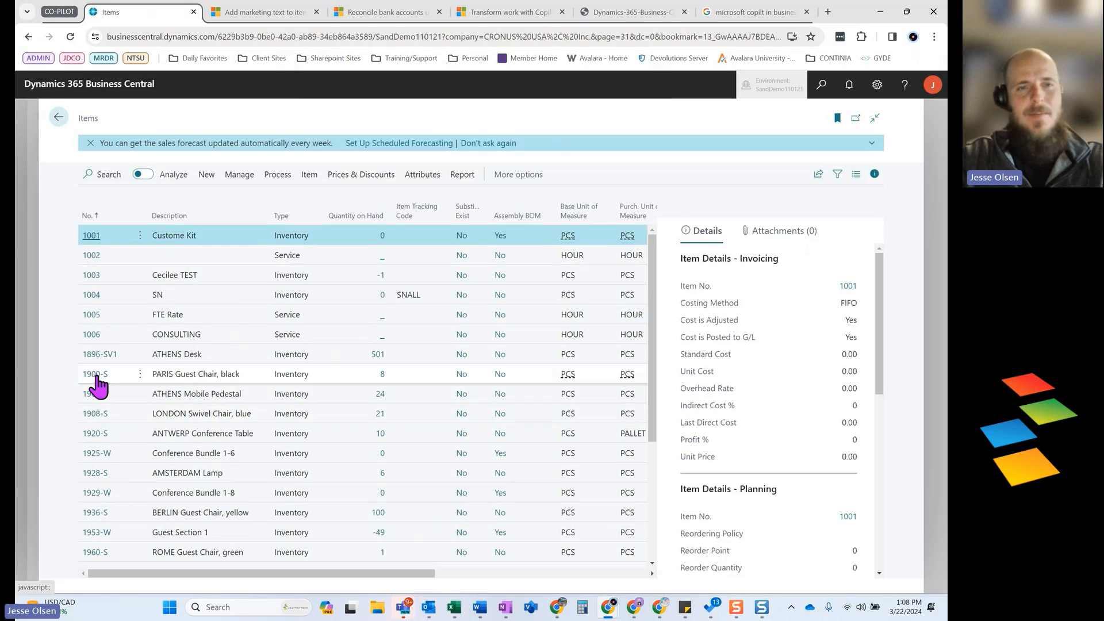
# Select item 1900-S PARIS Guest Chair, black and open its card
pyautogui.click(96, 374)
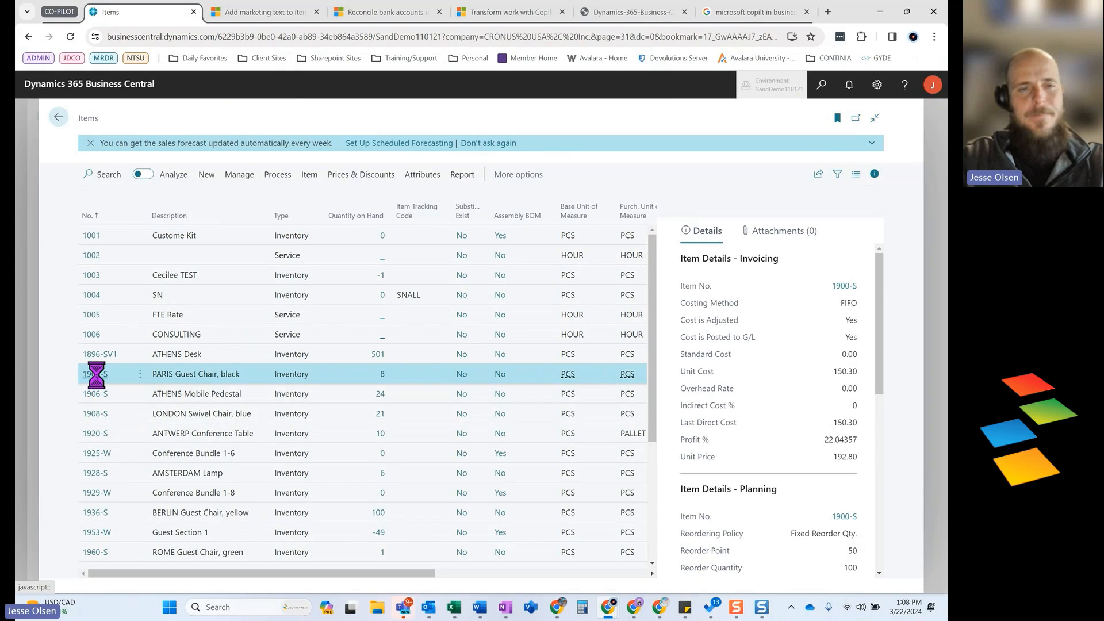
pyautogui.click(94, 374)
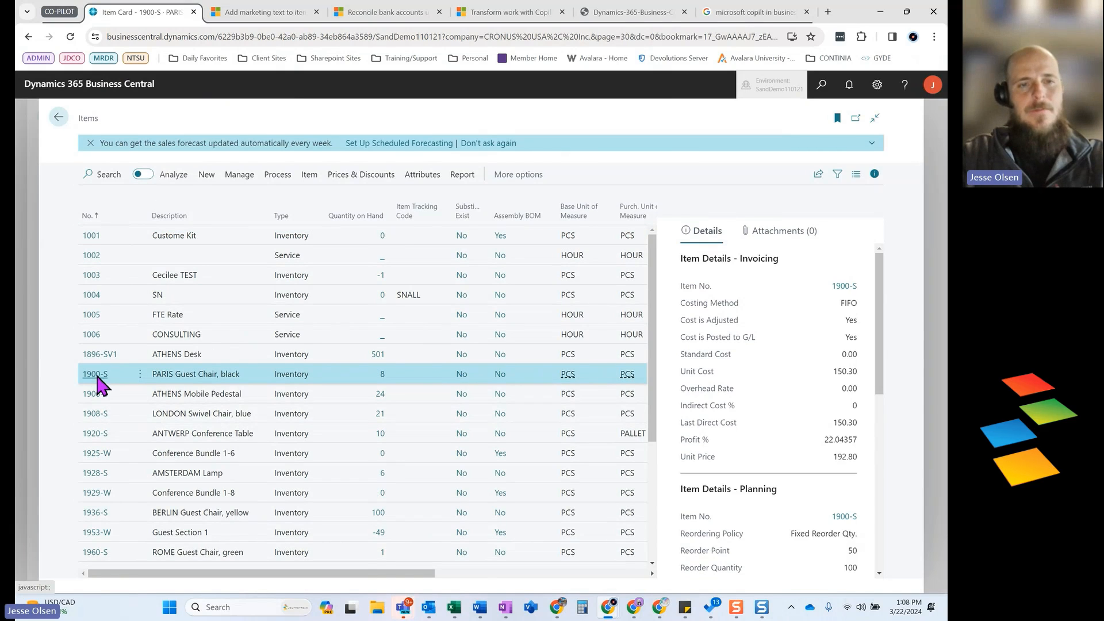
# Bring the Marketing Text section of the 1900-S item card into view
pyautogui.click(95, 374)
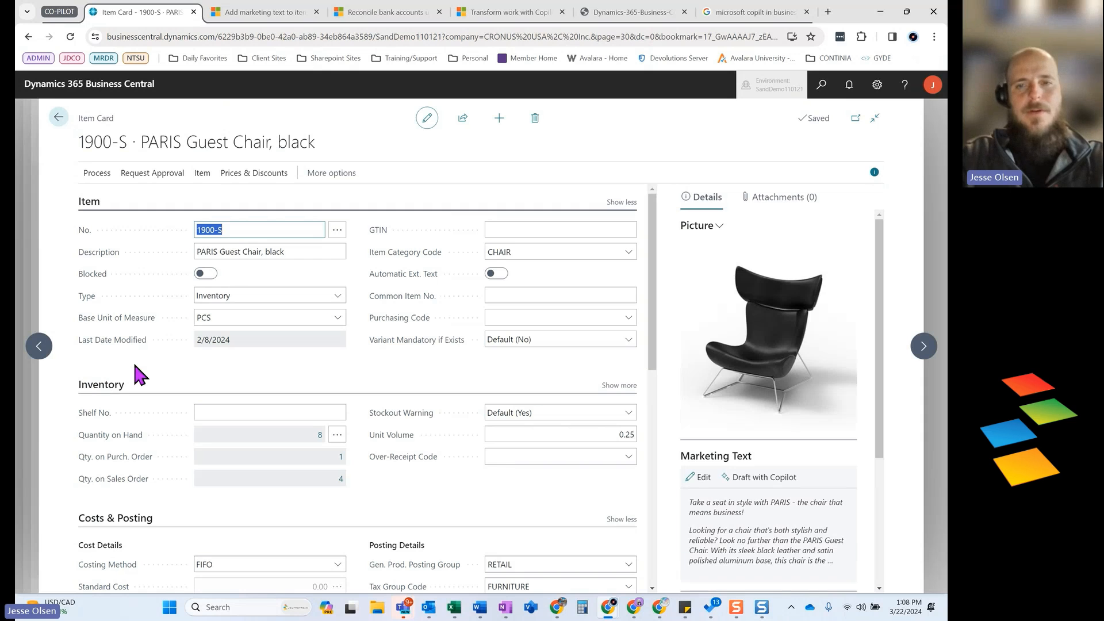
pyautogui.scroll(-3)
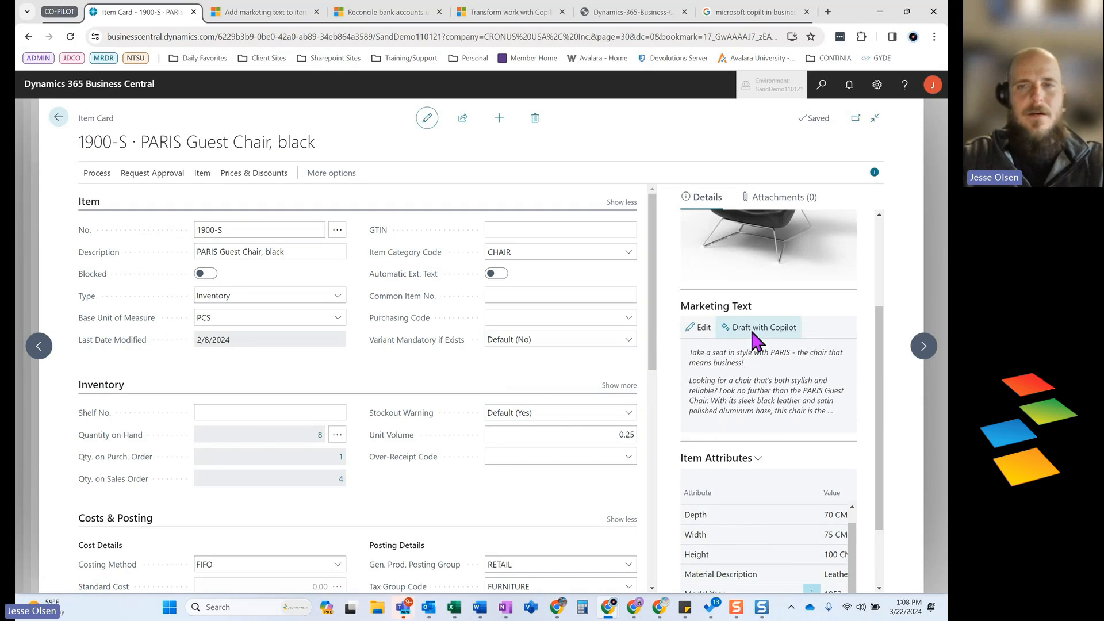
# Have Copilot draft new marketing text for the PARIS Guest Chair
pyautogui.click(758, 327)
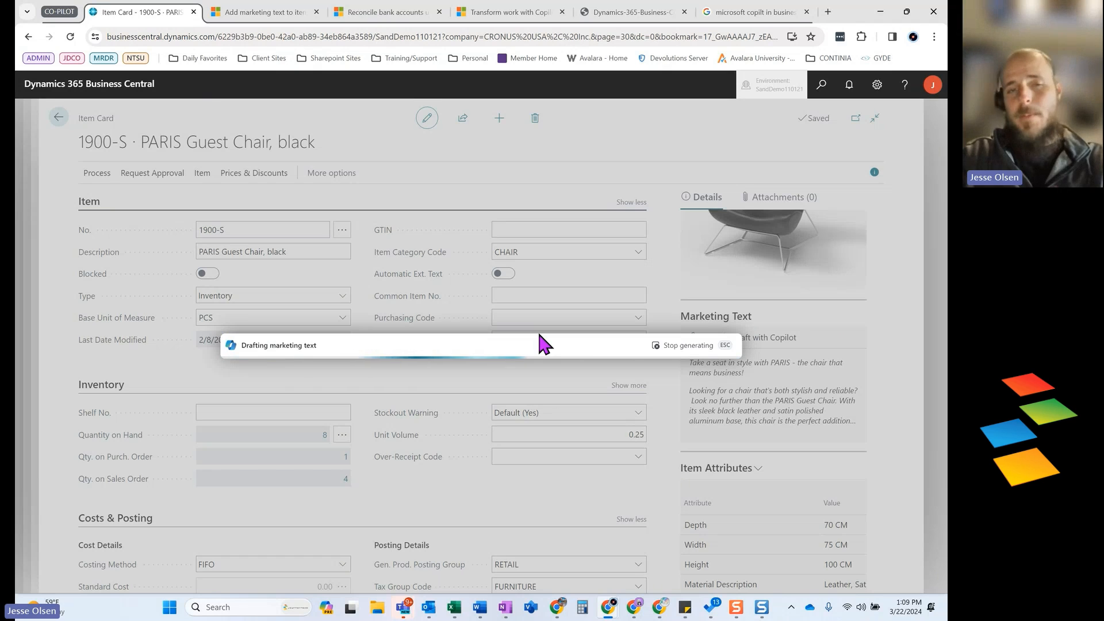
pyautogui.moveTo(489, 364)
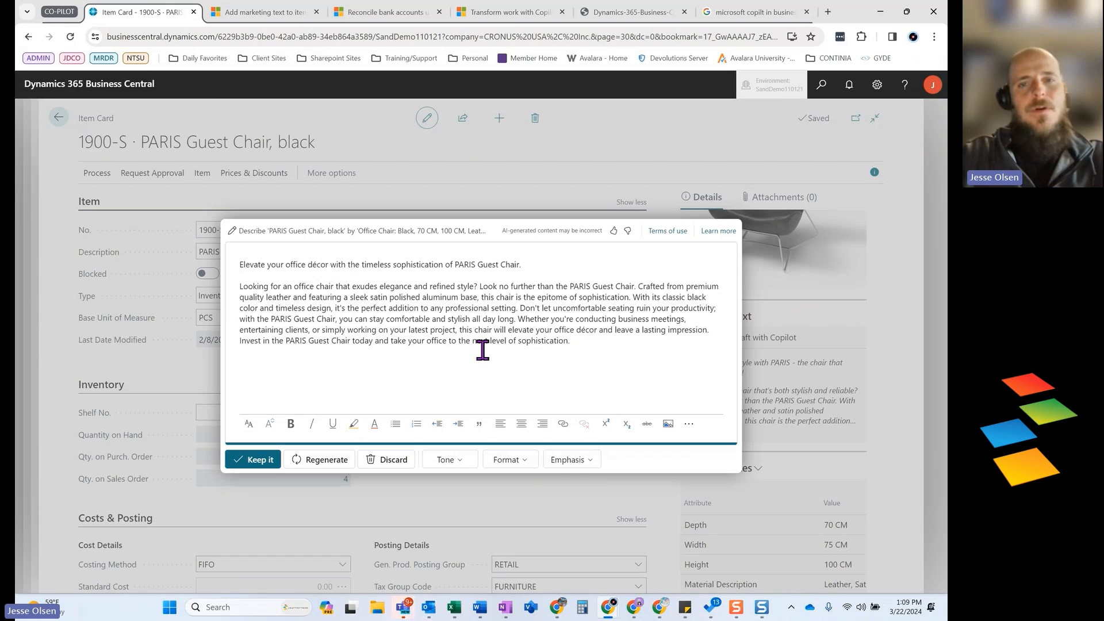
pyautogui.moveTo(405, 238)
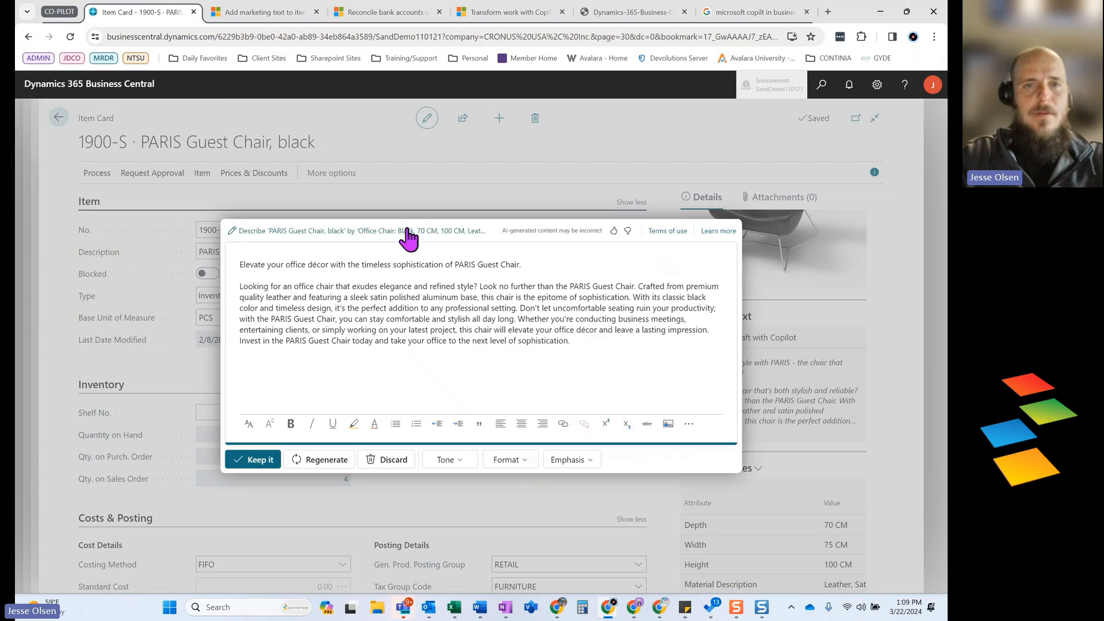
pyautogui.moveTo(428, 241)
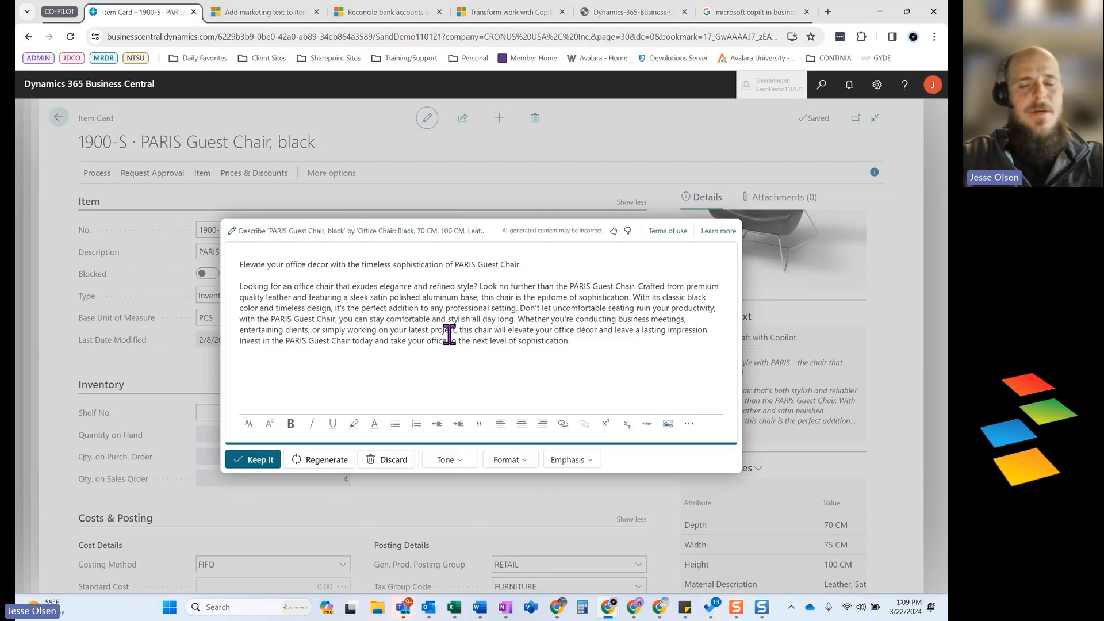
# Set the Copilot draft's tone to Creative and emphasis to Reliability
pyautogui.click(448, 460)
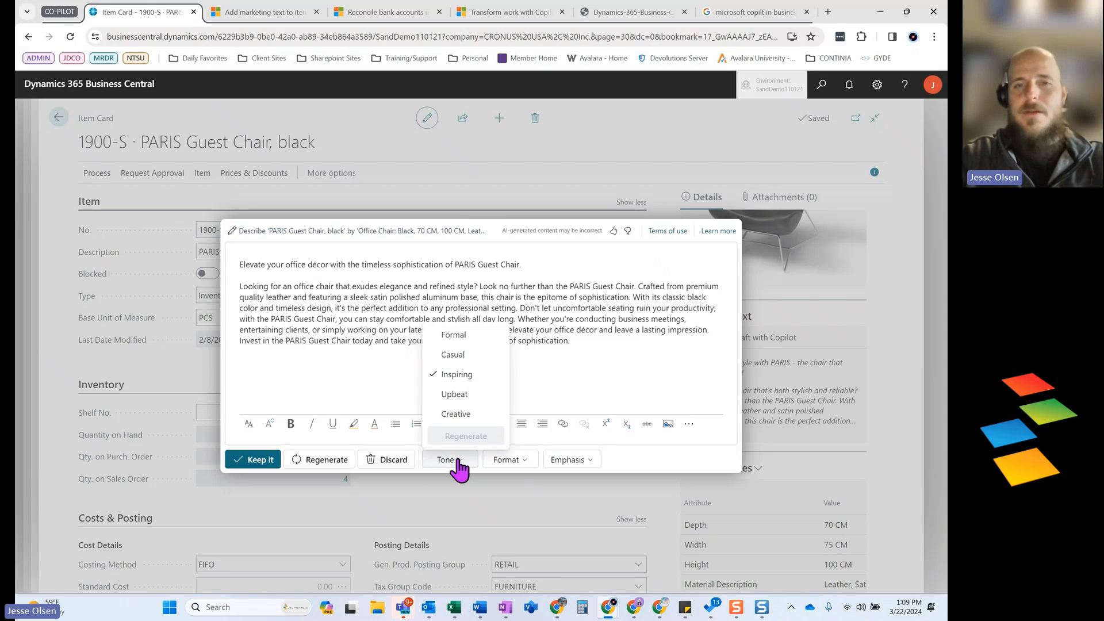
pyautogui.moveTo(455, 420)
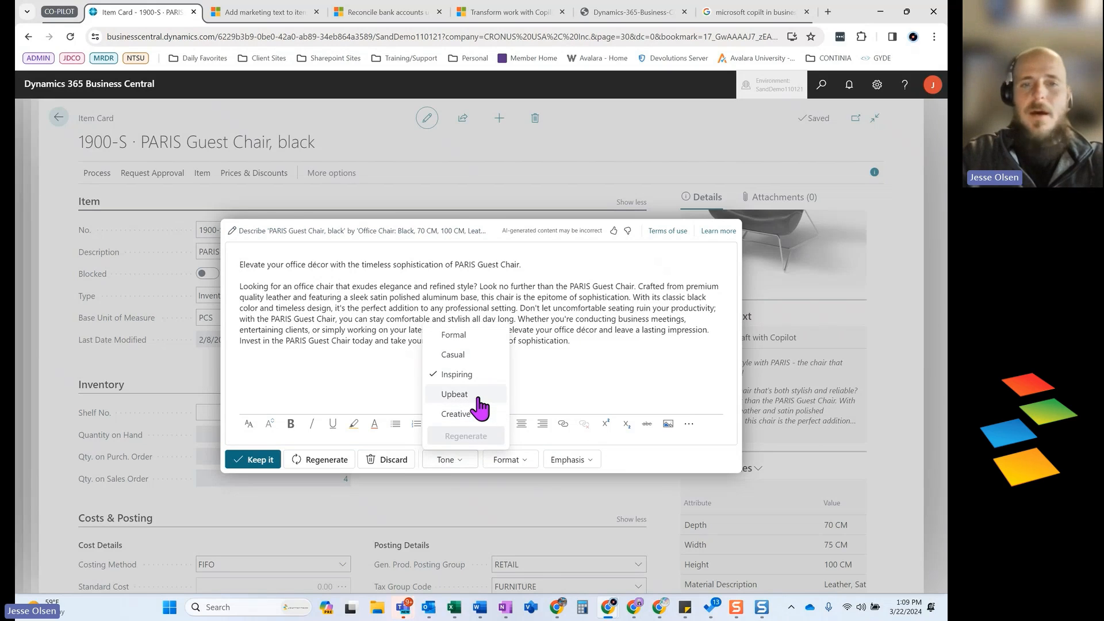
pyautogui.click(454, 414)
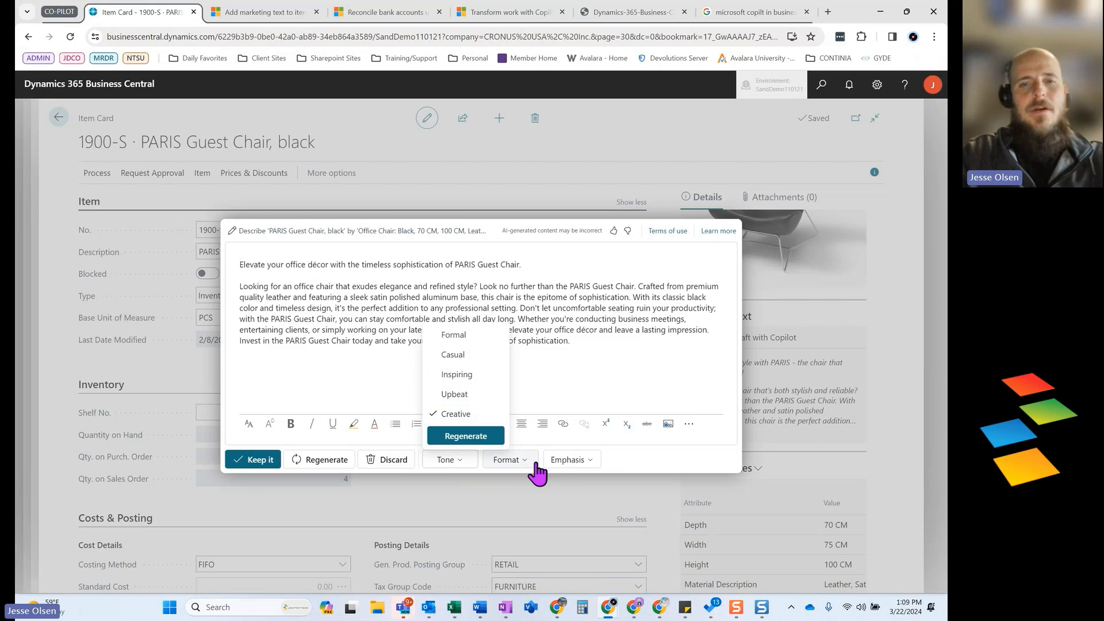
pyautogui.click(509, 460)
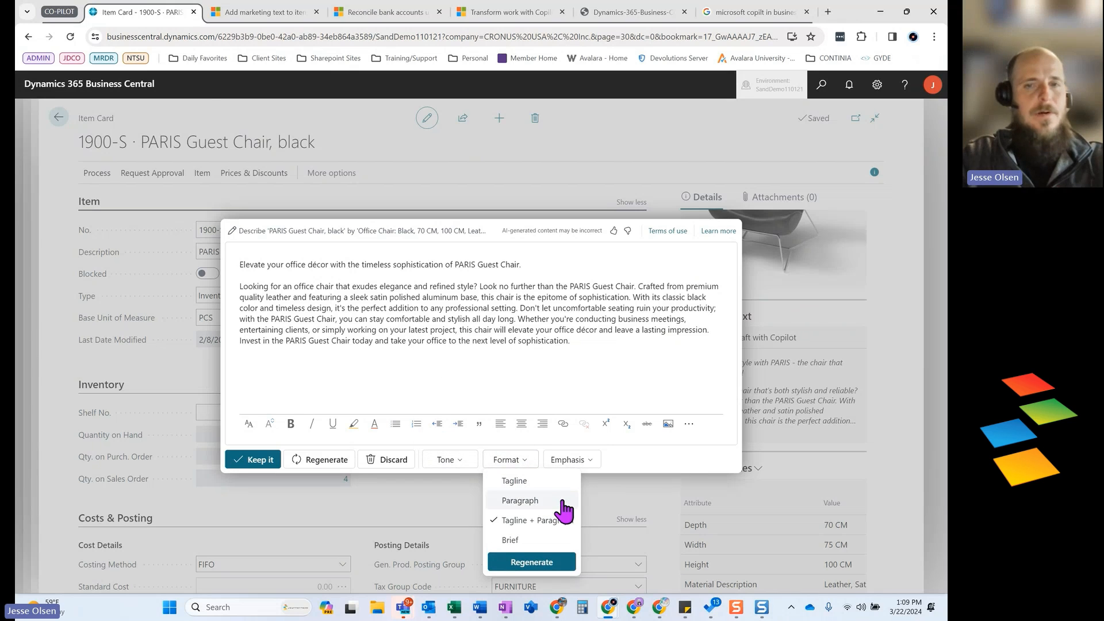
pyautogui.moveTo(509, 540)
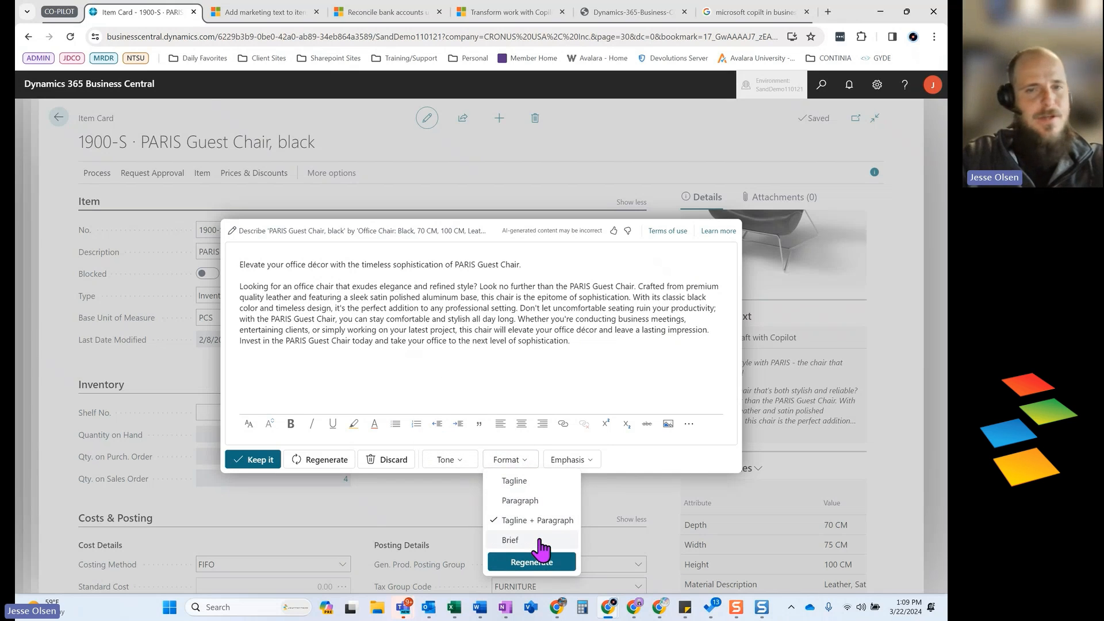
pyautogui.moveTo(581, 460)
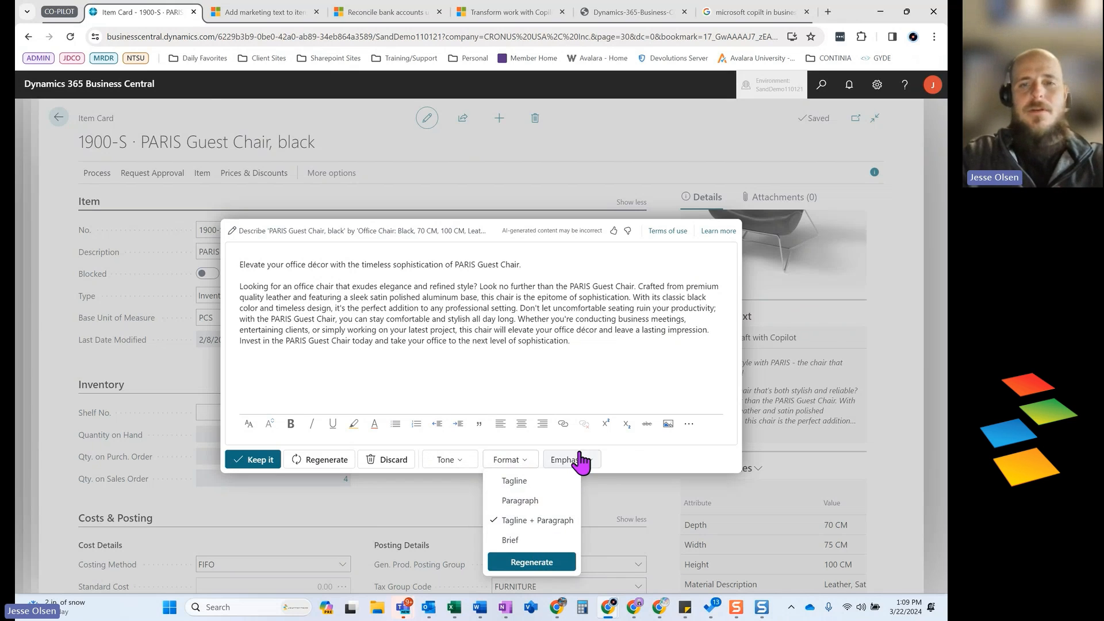
pyautogui.click(573, 460)
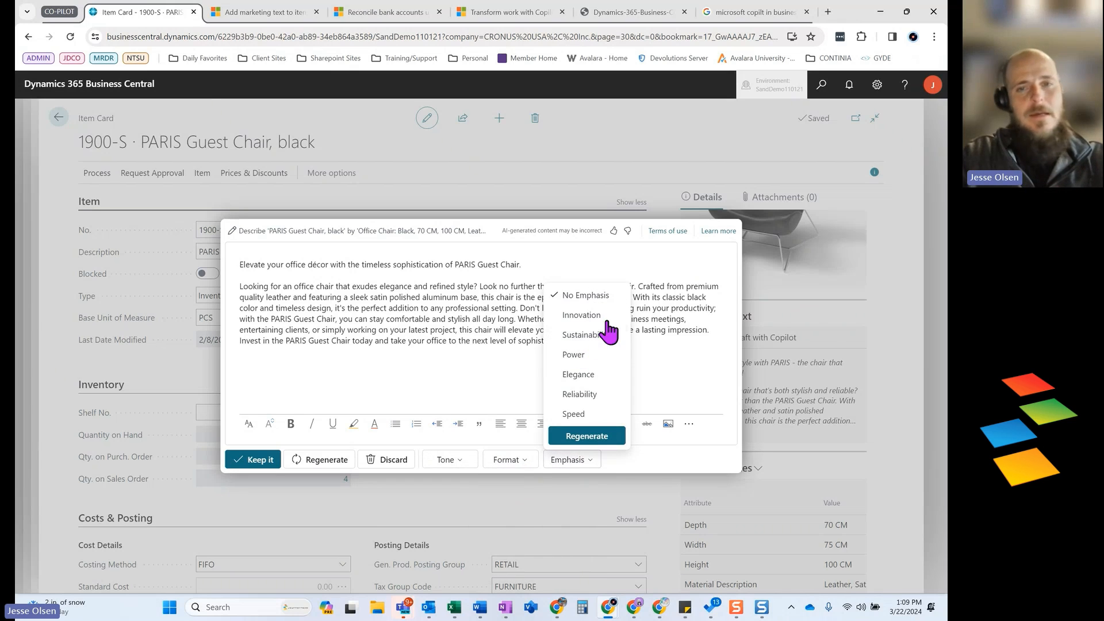
pyautogui.moveTo(618, 344)
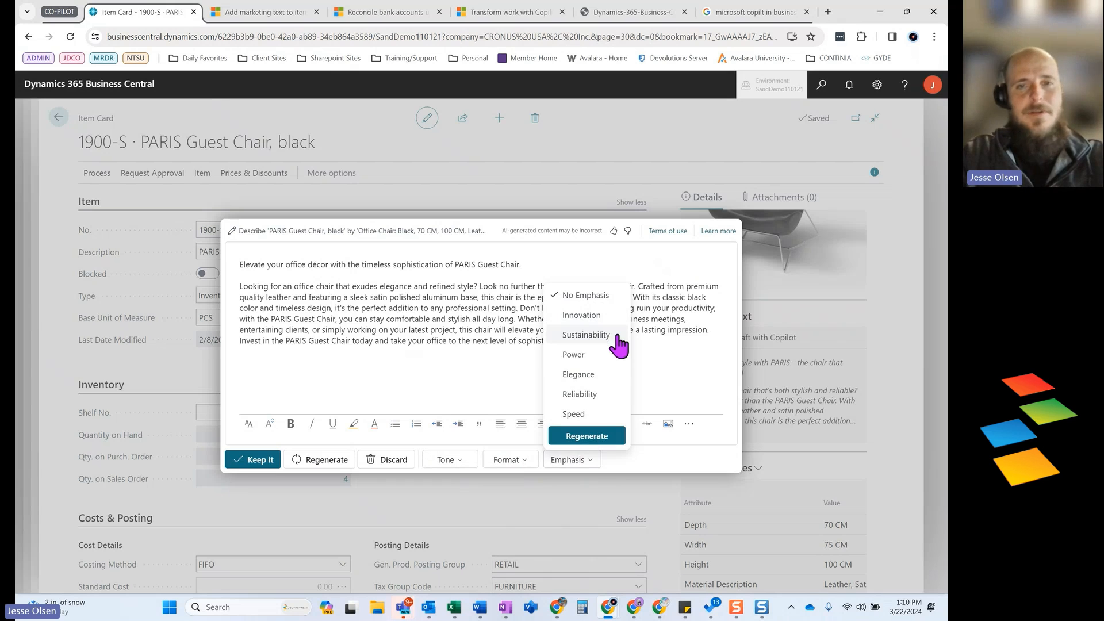
pyautogui.moveTo(607, 403)
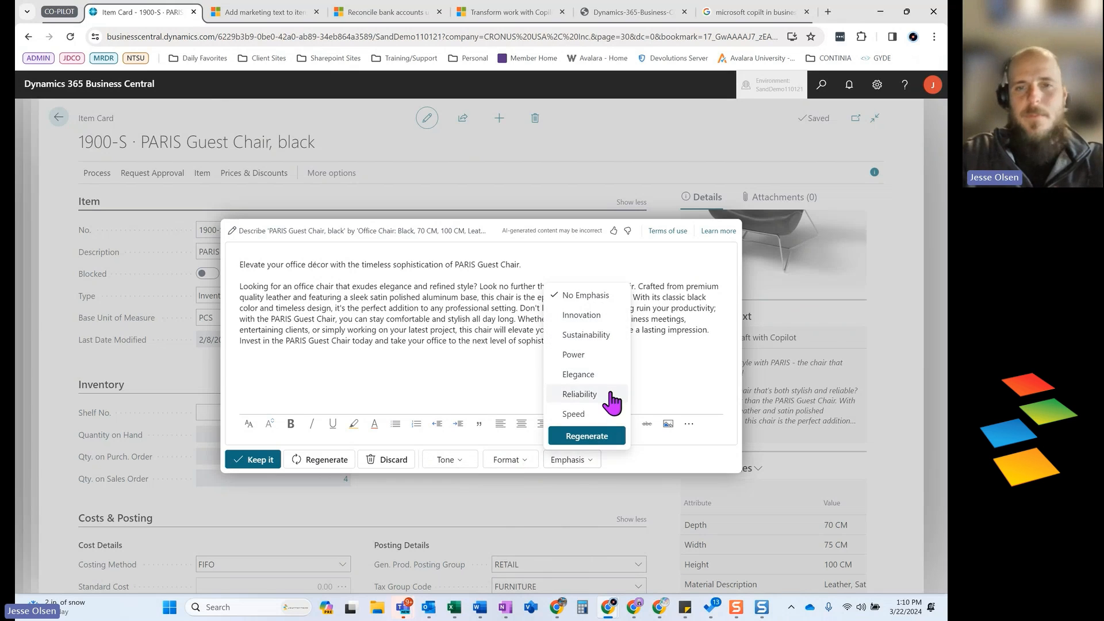
pyautogui.moveTo(614, 348)
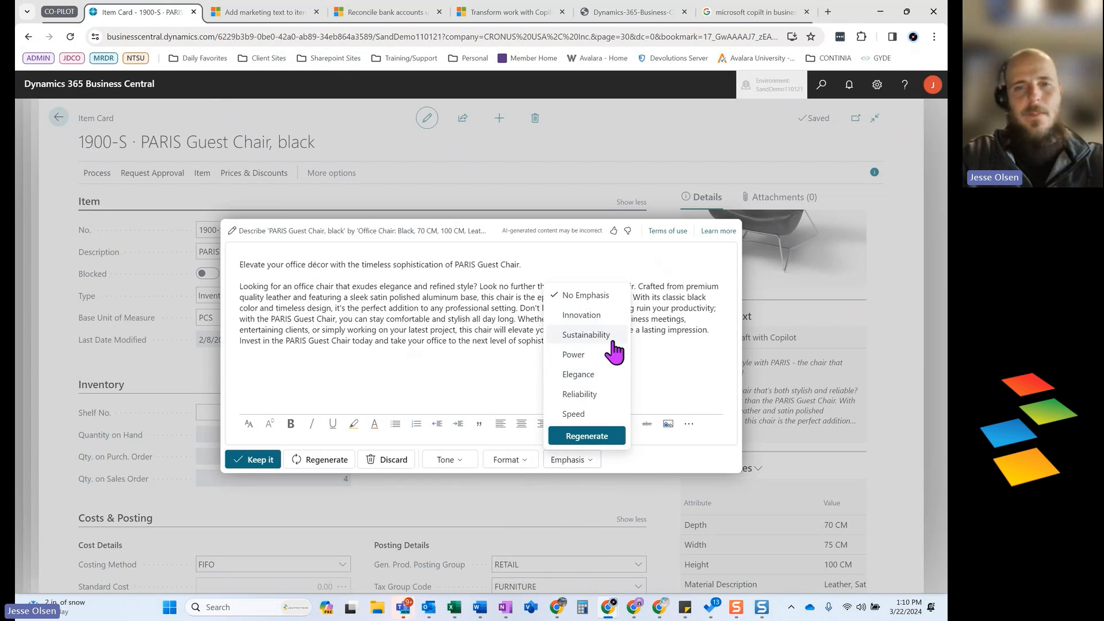
pyautogui.click(579, 394)
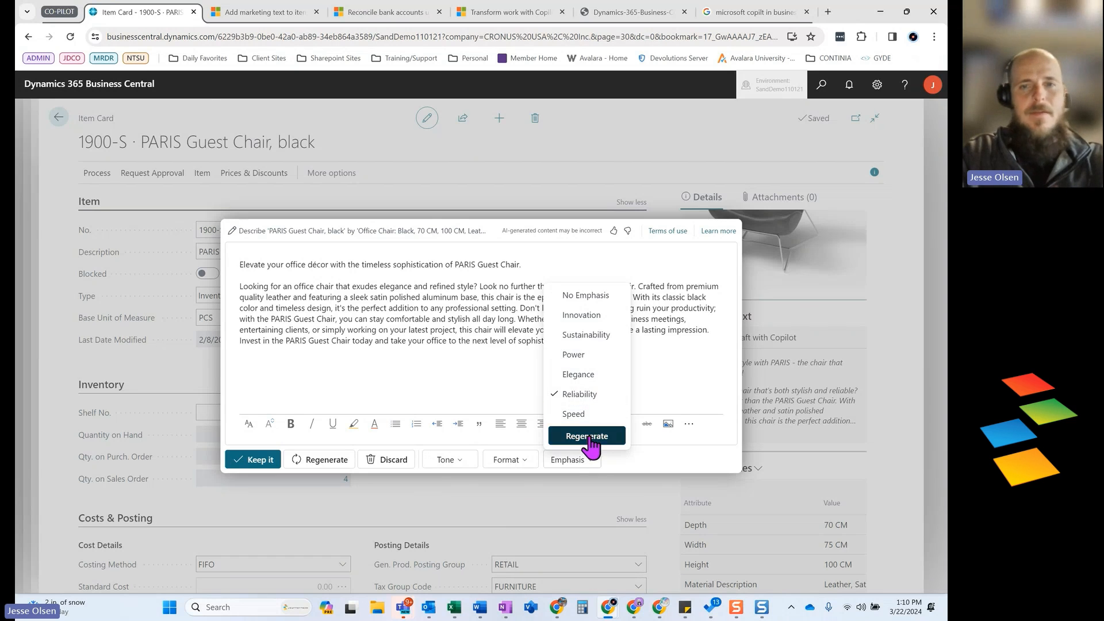
# Regenerate the marketing text with these settings and keep it on the item card
pyautogui.click(586, 434)
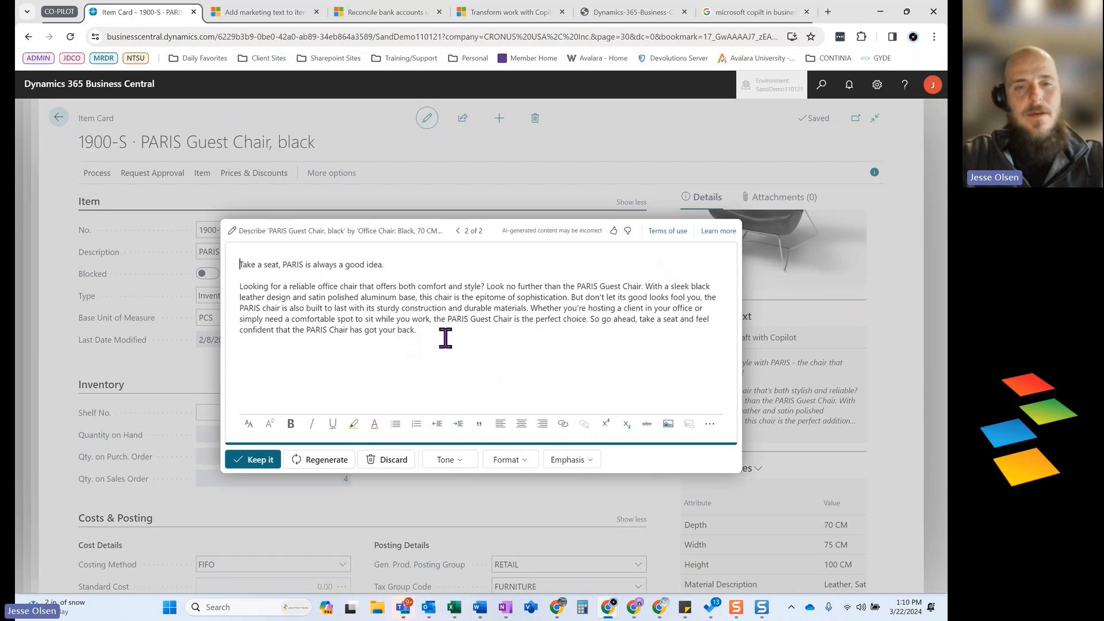
pyautogui.moveTo(437, 332)
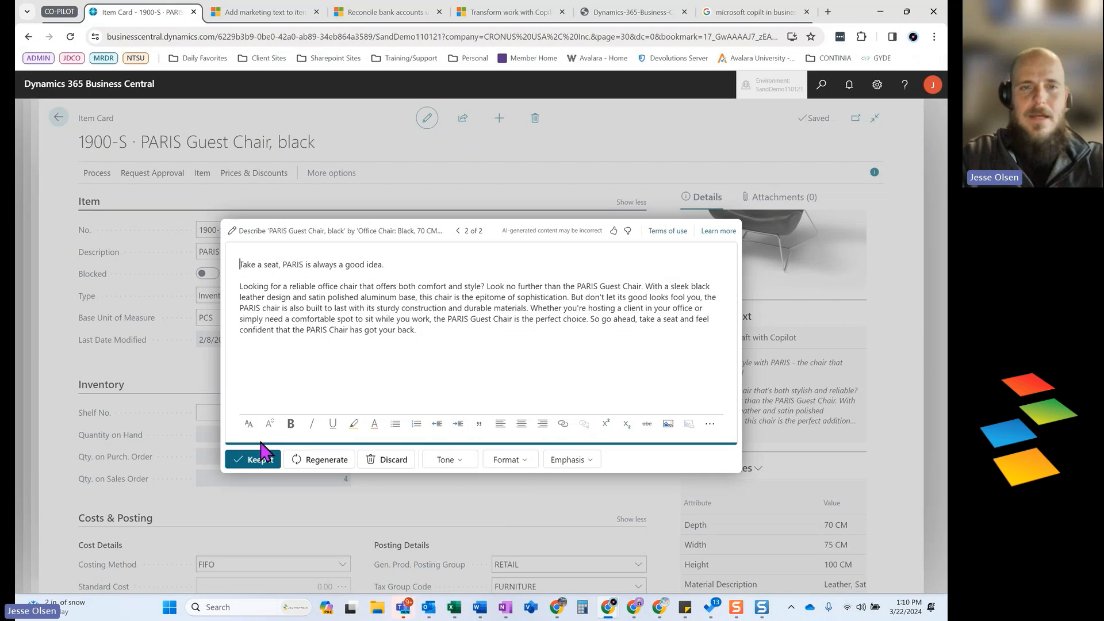
pyautogui.click(253, 459)
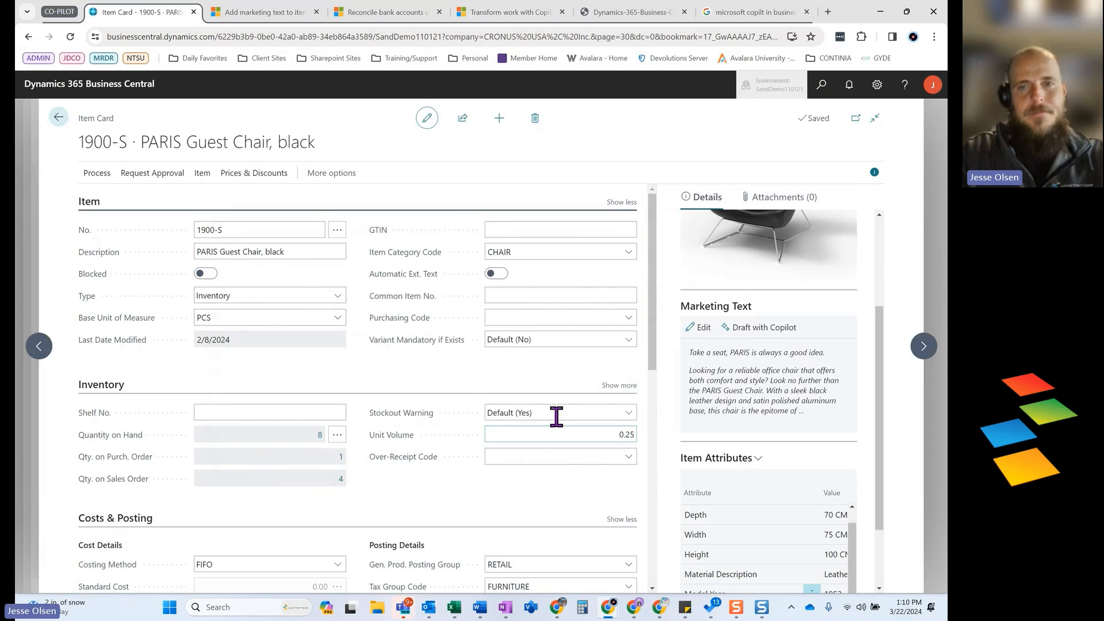
pyautogui.moveTo(714, 306)
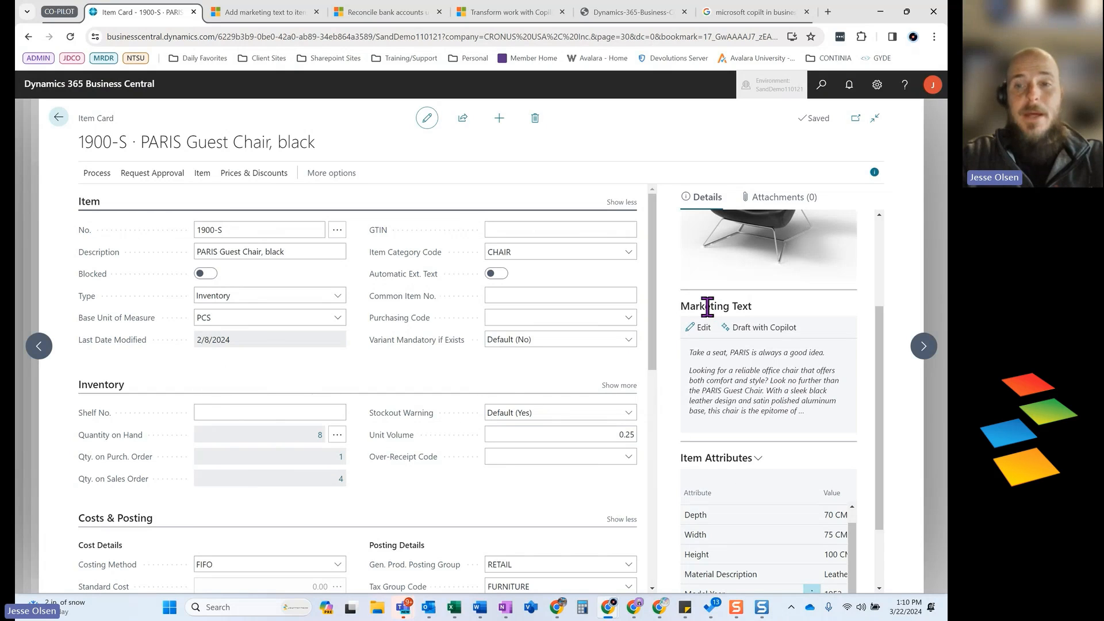
pyautogui.moveTo(424, 381)
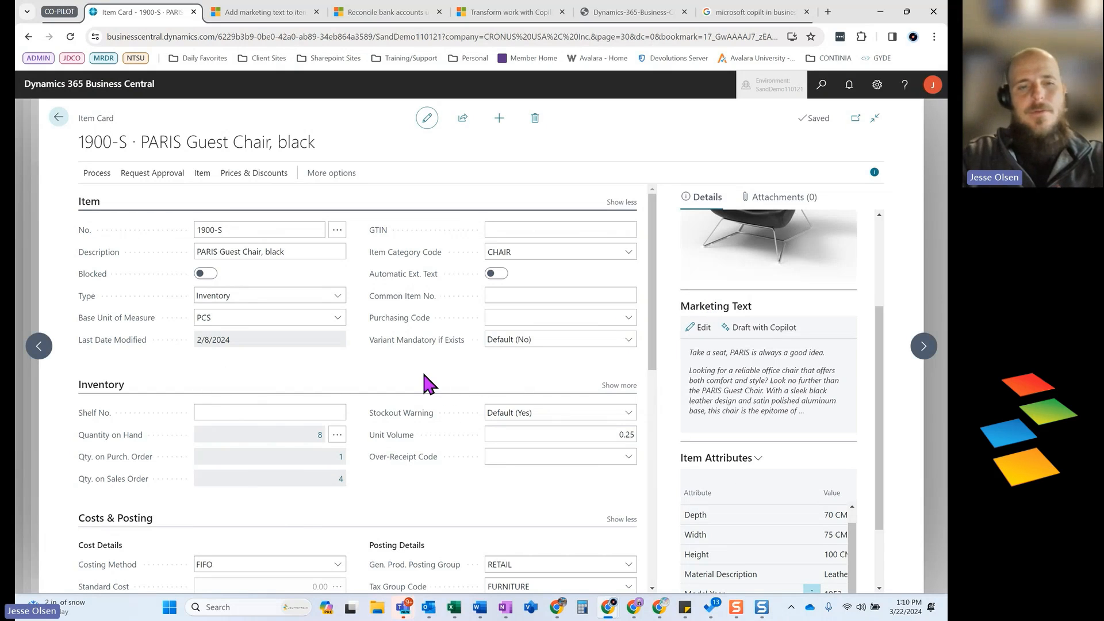
# Find and open the Bank Account Reconciliations list via the 'bank re' search
pyautogui.click(821, 85)
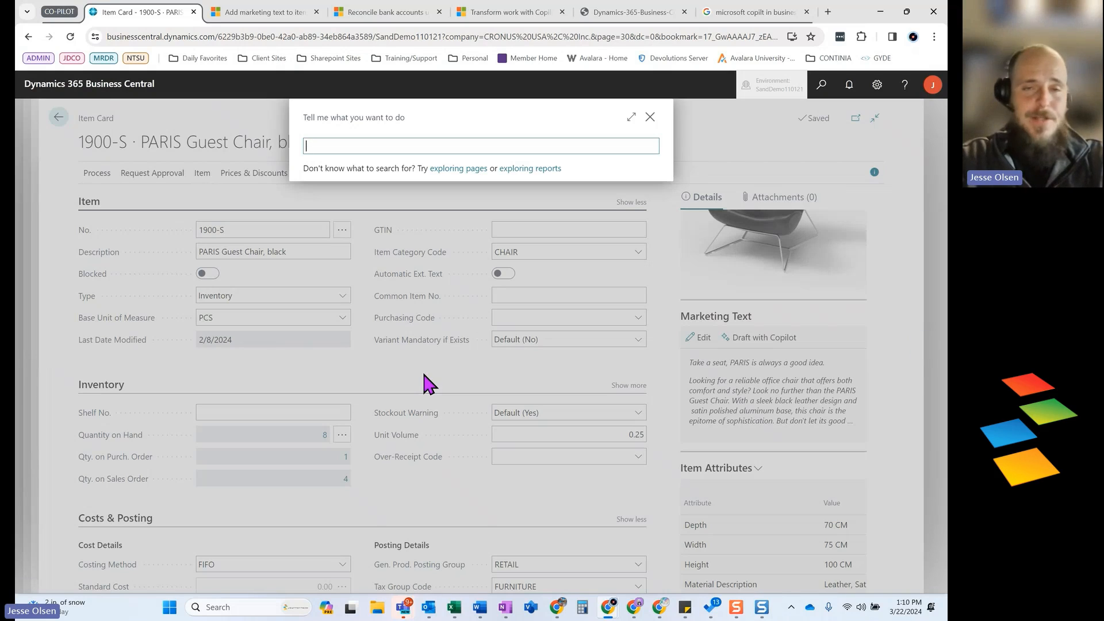
pyautogui.write('bank rec')
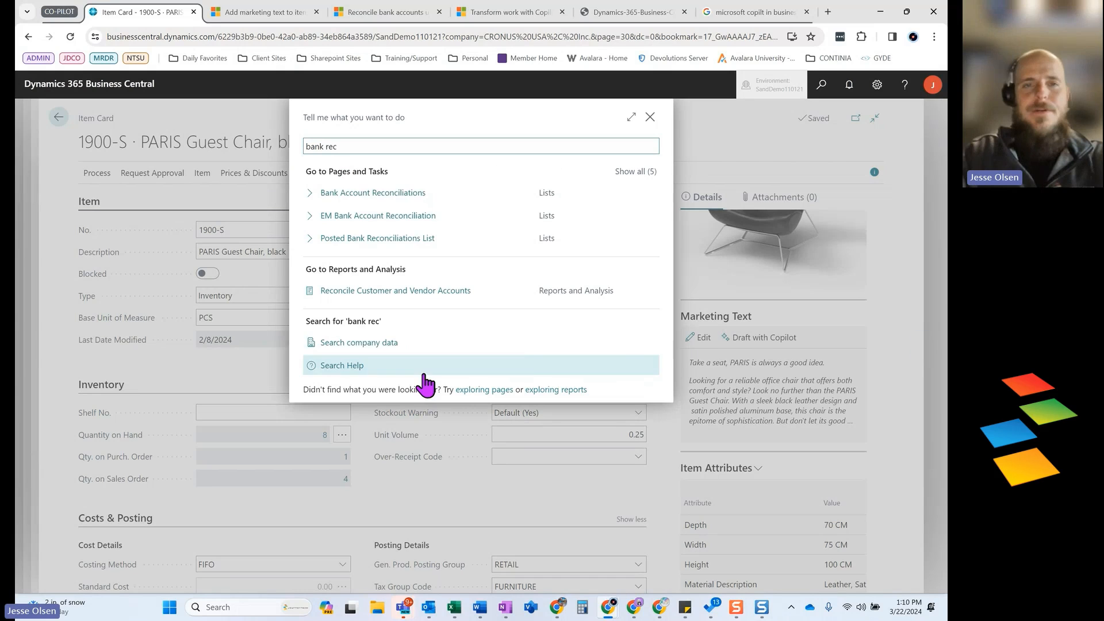
pyautogui.moveTo(403, 207)
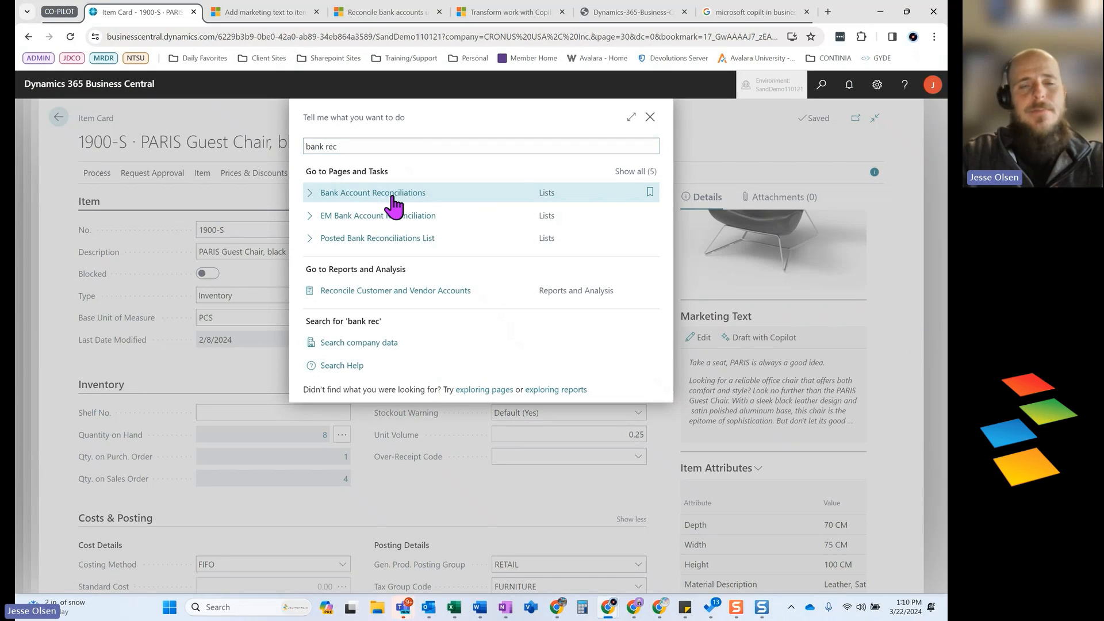
pyautogui.click(372, 193)
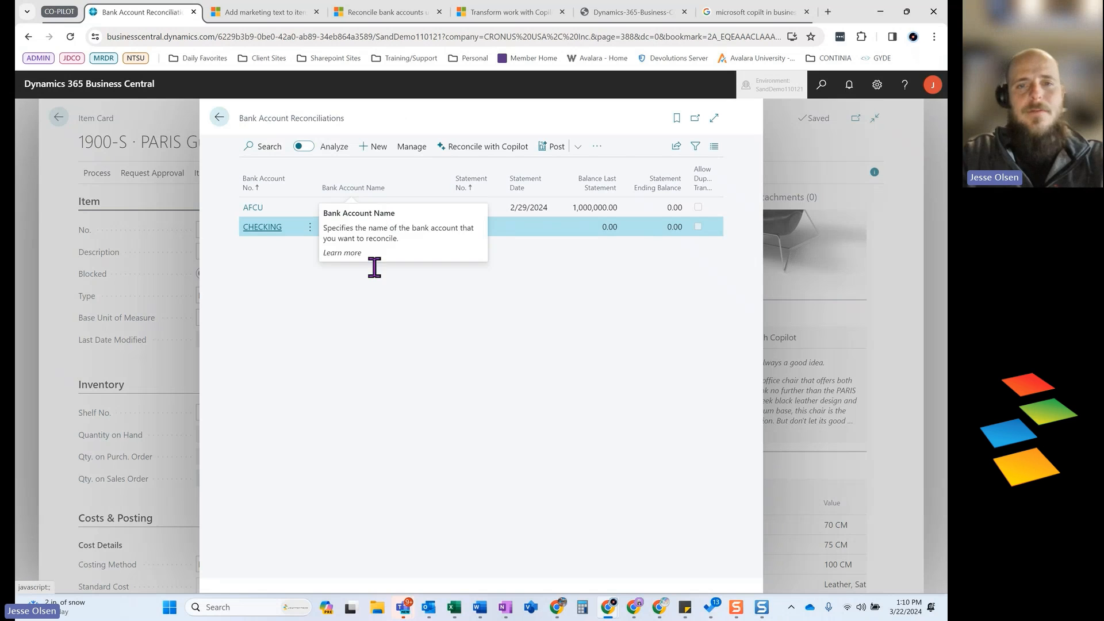
# Open the AFCU statement 2 reconciliation and select the first statement line
pyautogui.click(253, 207)
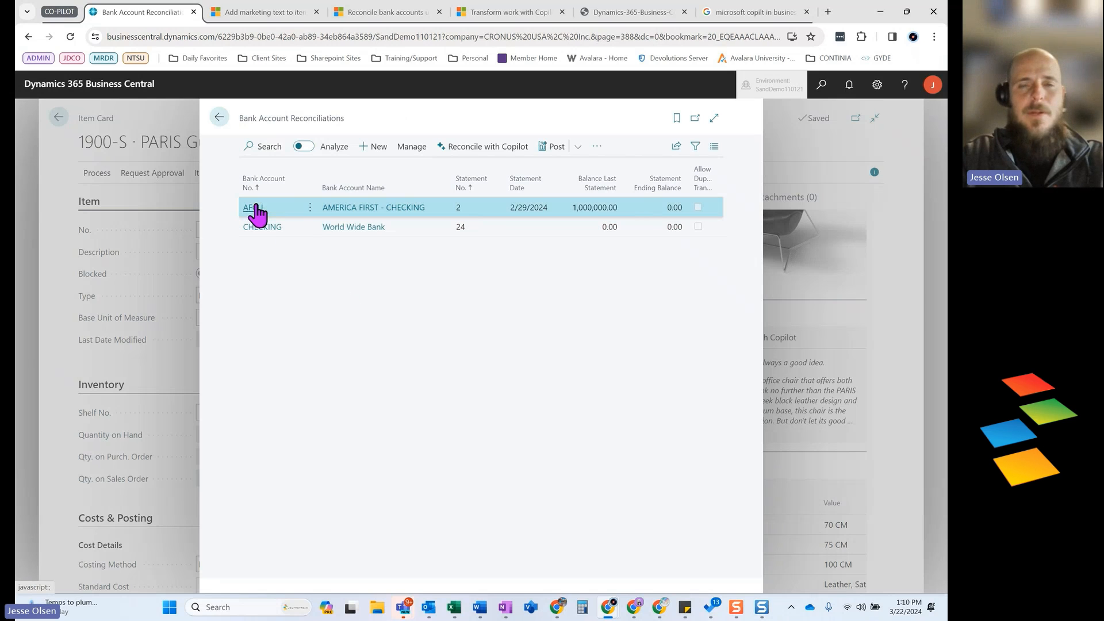
pyautogui.click(250, 207)
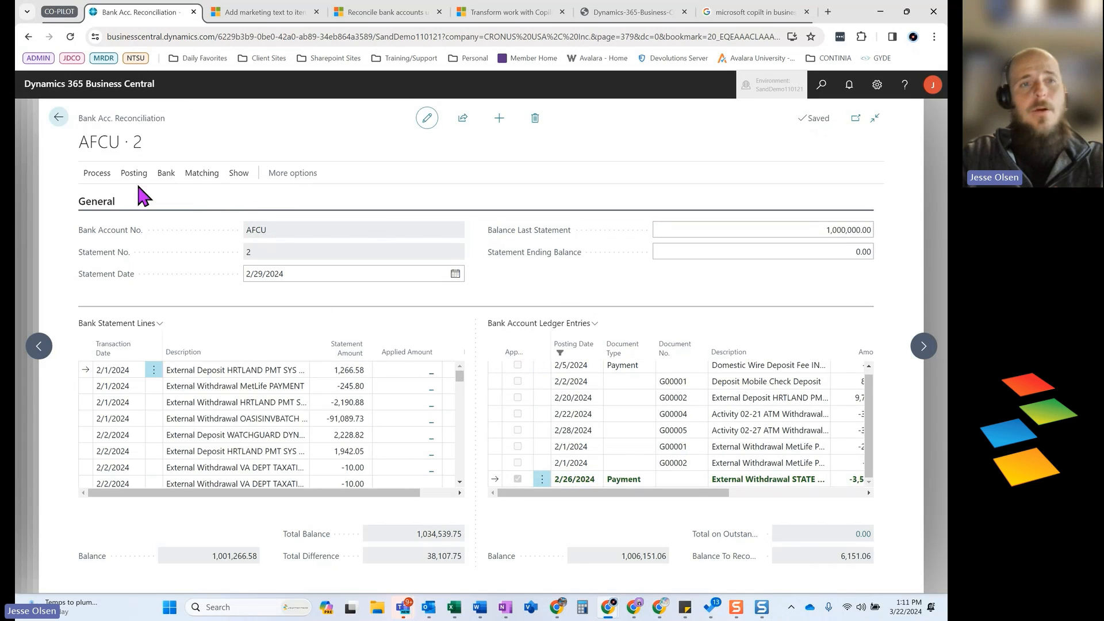
pyautogui.click(202, 172)
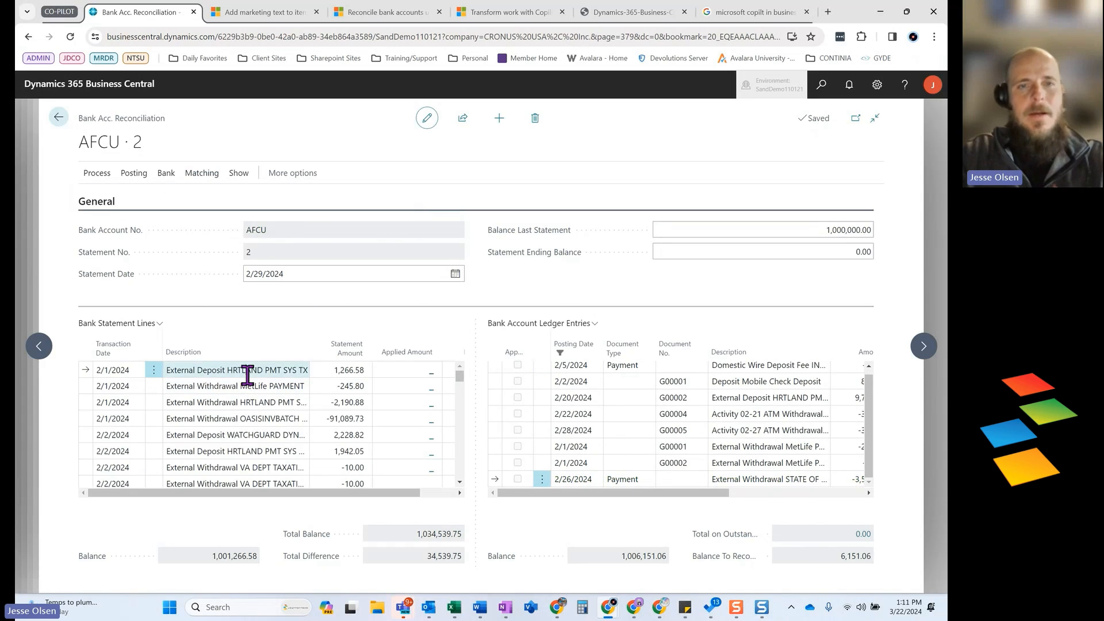
pyautogui.doubleClick(236, 370)
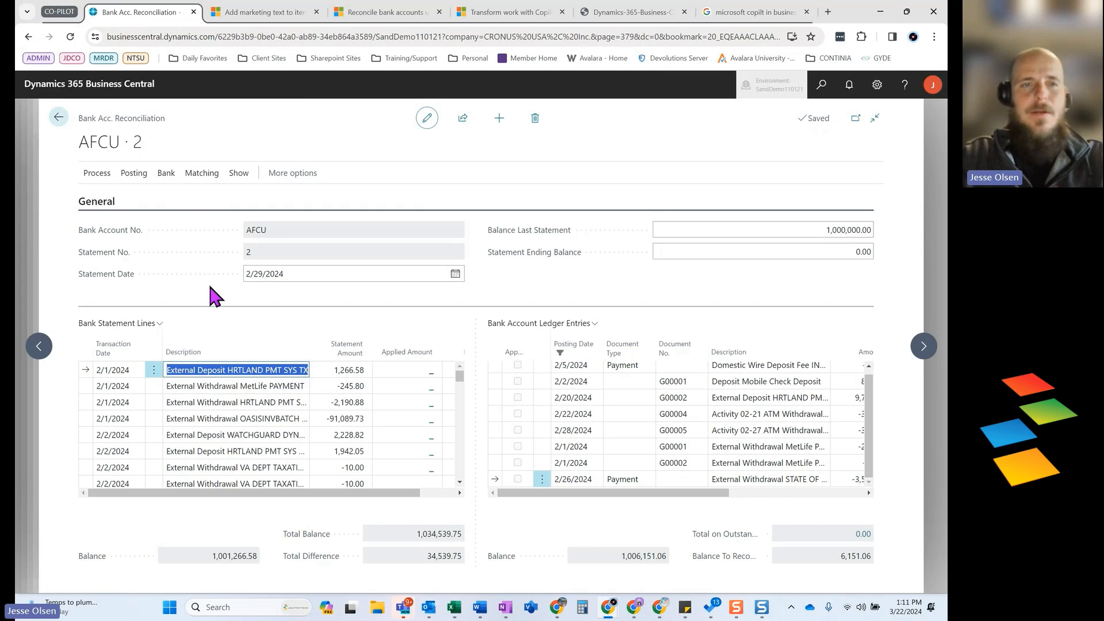
# Browse the Process and Matching action groups of the reconciliation
pyautogui.click(96, 172)
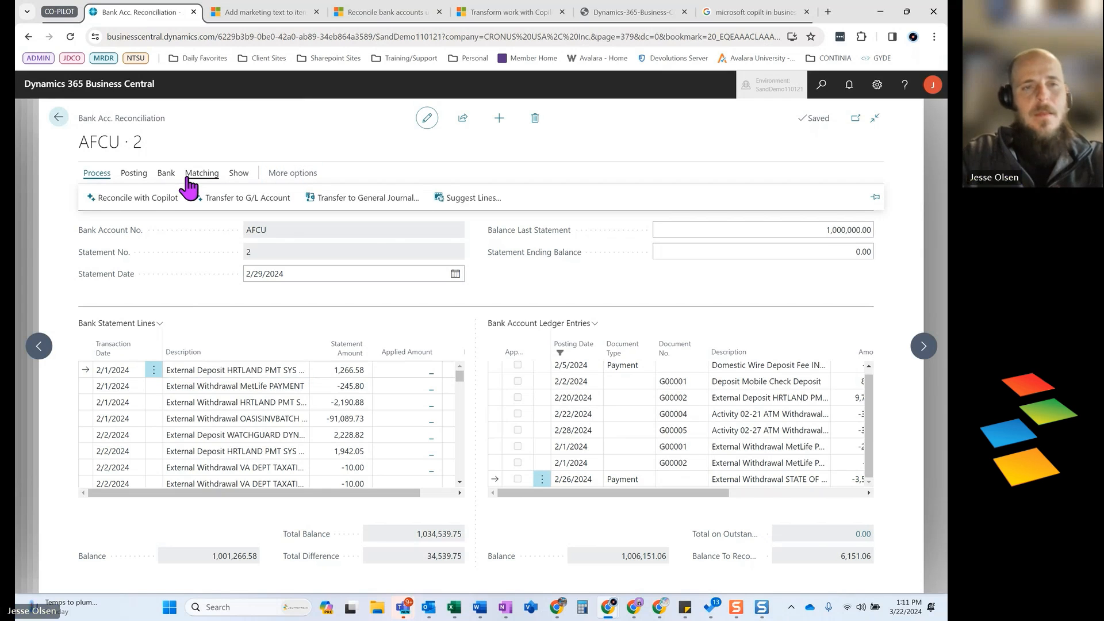
pyautogui.click(203, 173)
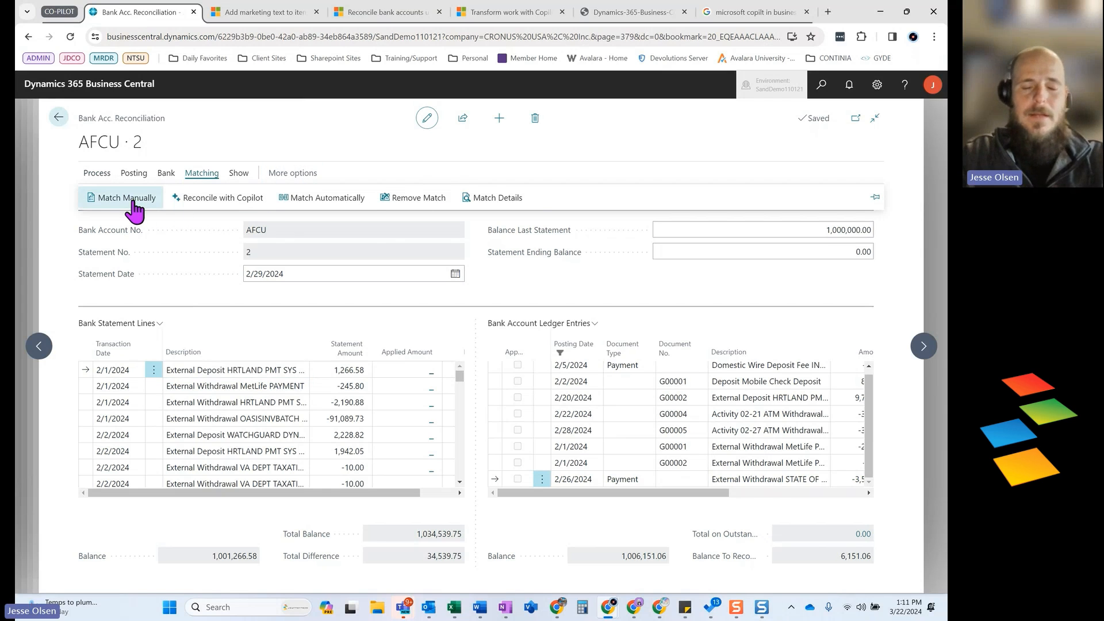
pyautogui.moveTo(340, 295)
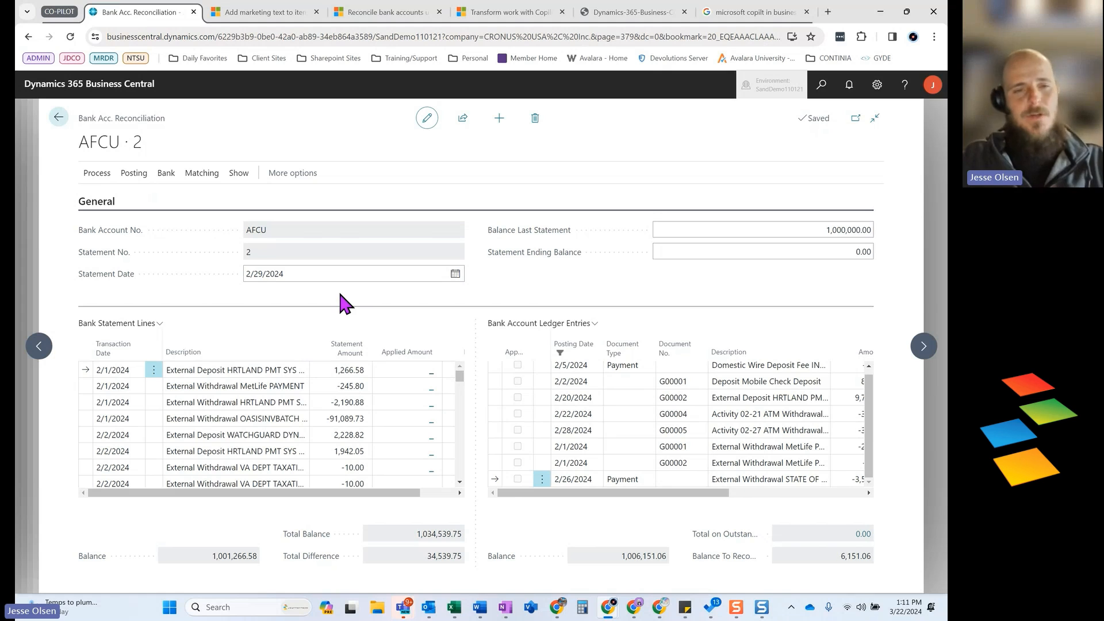
pyautogui.click(325, 273)
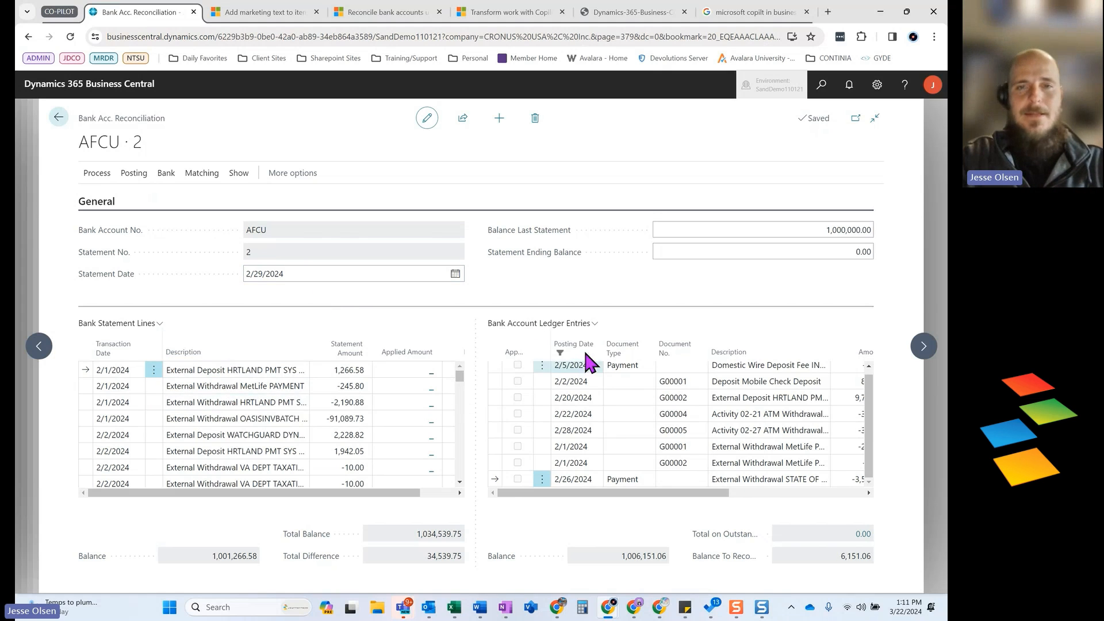
pyautogui.moveTo(575, 350)
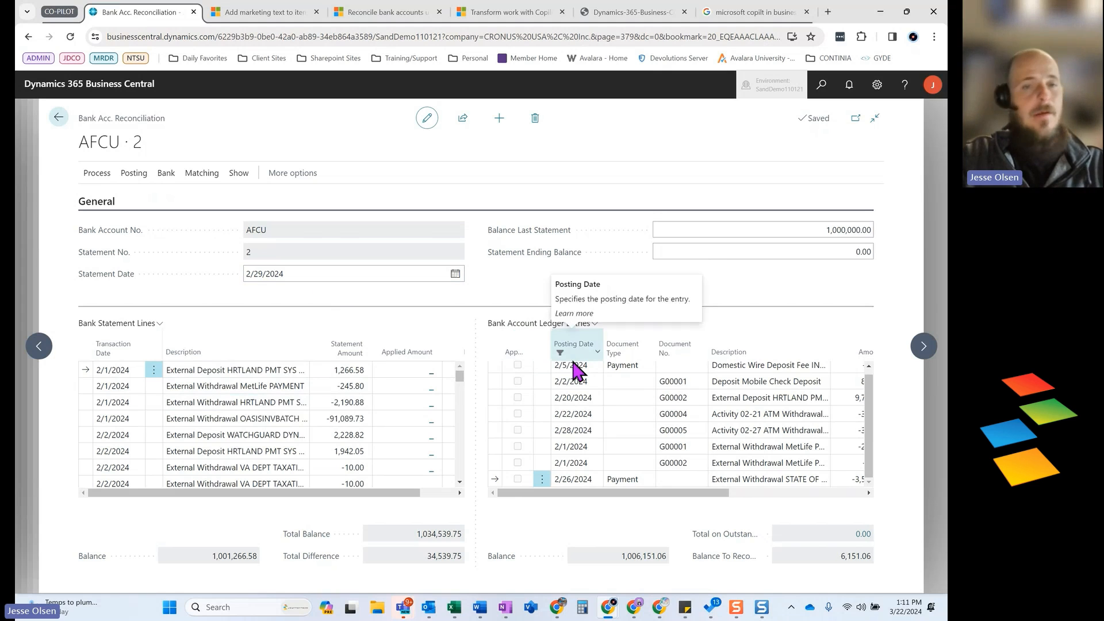
pyautogui.moveTo(161, 327)
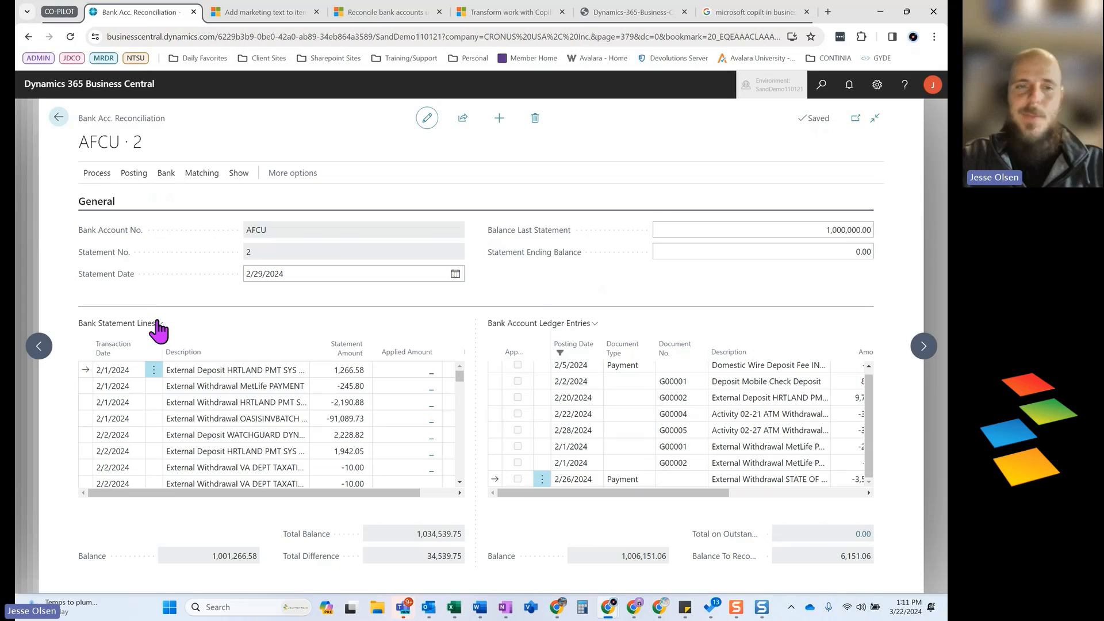
pyautogui.click(97, 172)
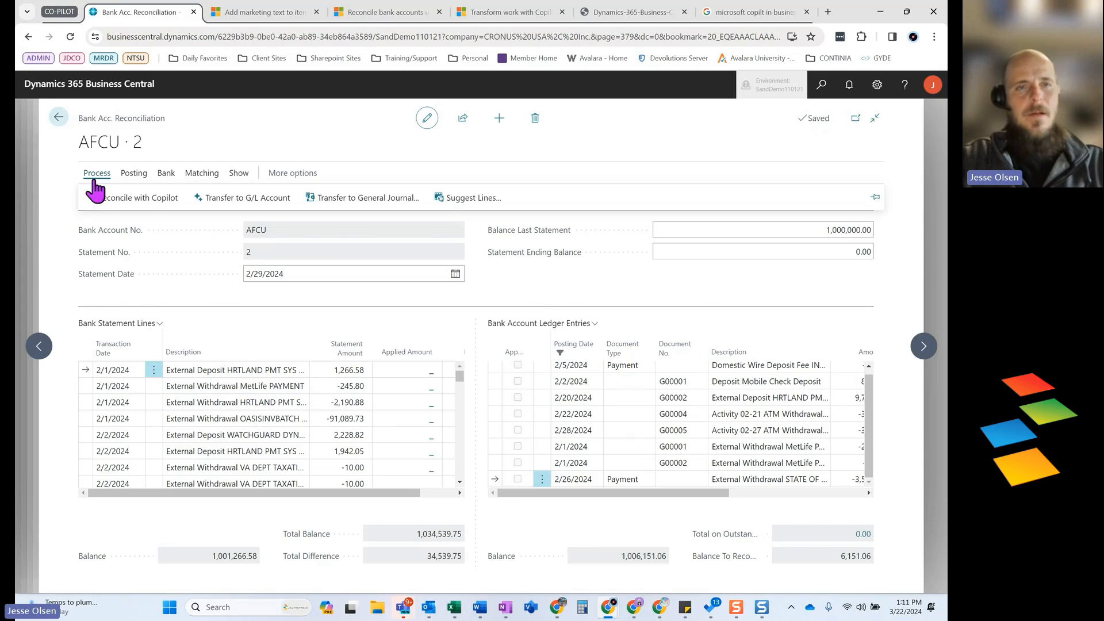
pyautogui.moveTo(133, 202)
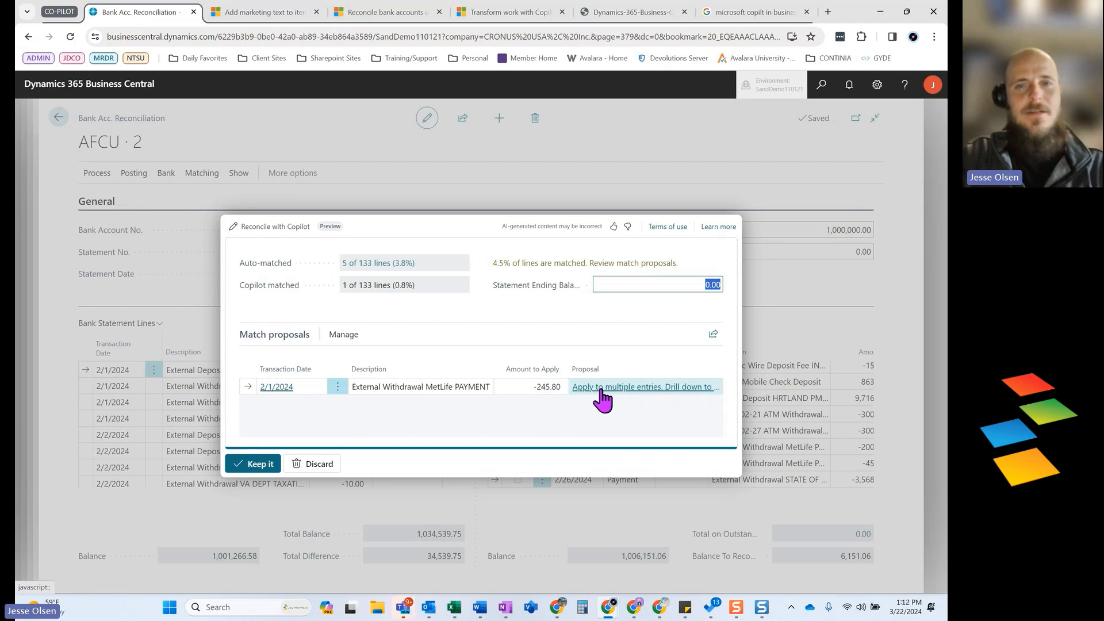
pyautogui.moveTo(602, 391)
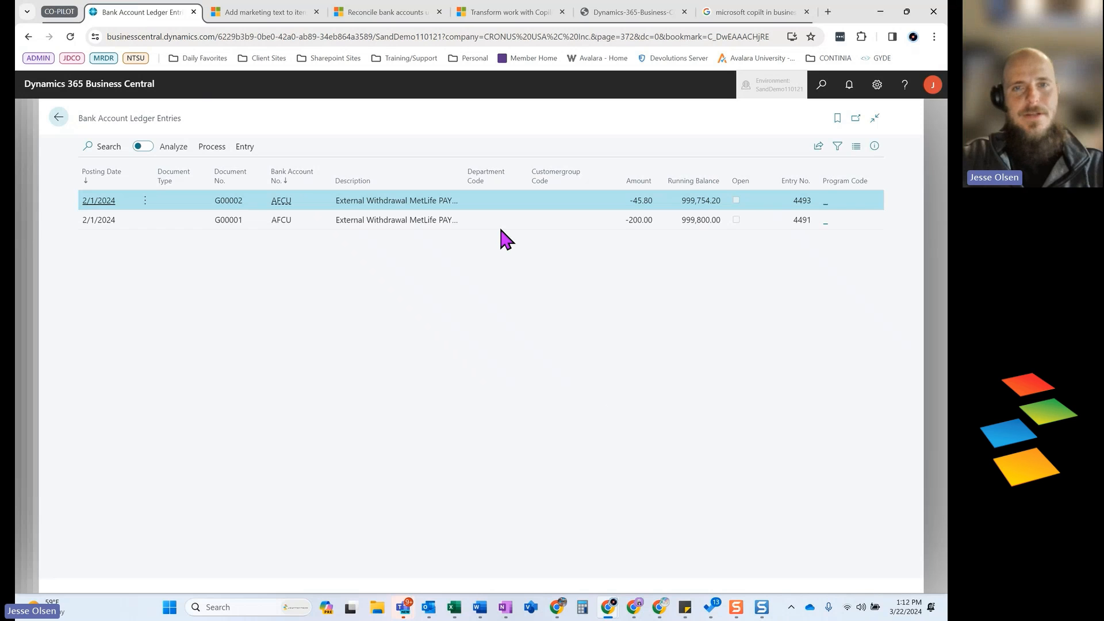
pyautogui.moveTo(600, 223)
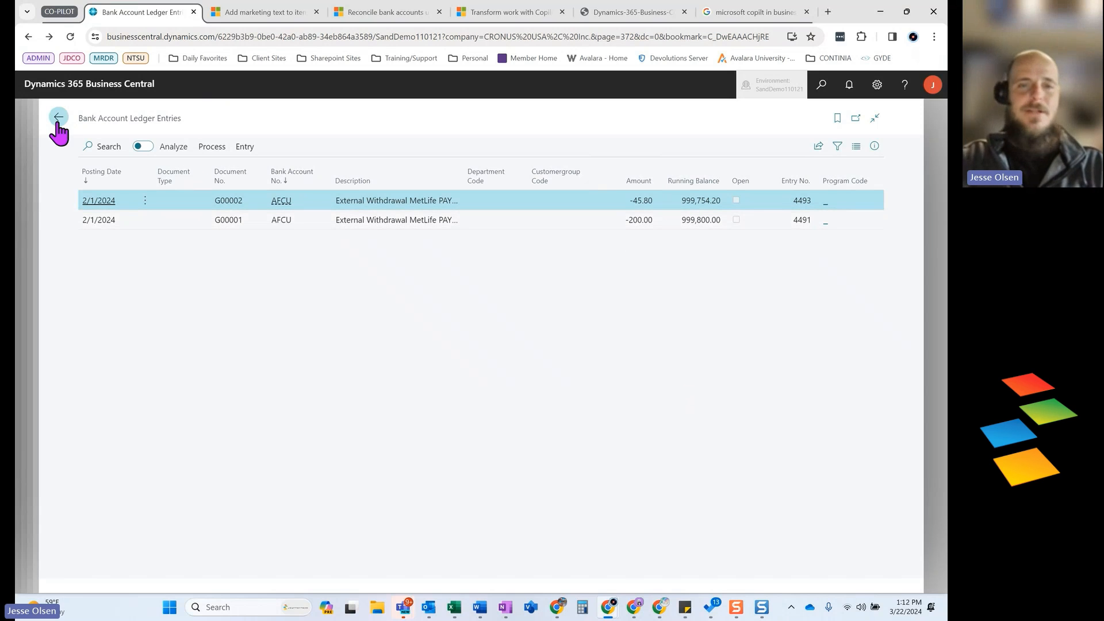
# Return from the proposed ledger entries and keep Copilot's proposed matches
pyautogui.click(57, 117)
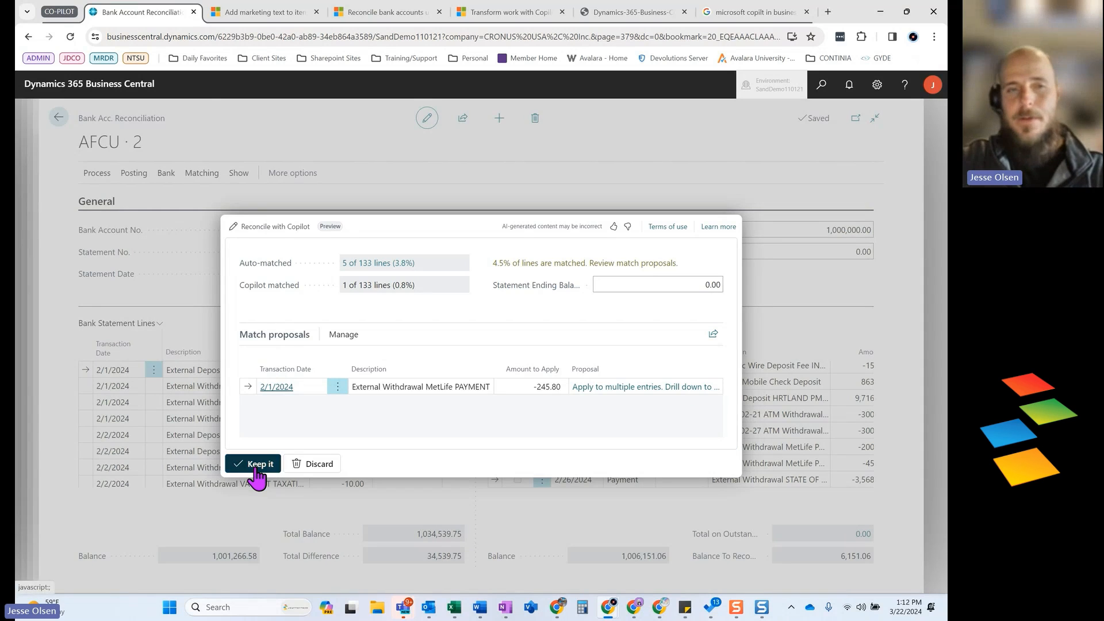
pyautogui.click(253, 464)
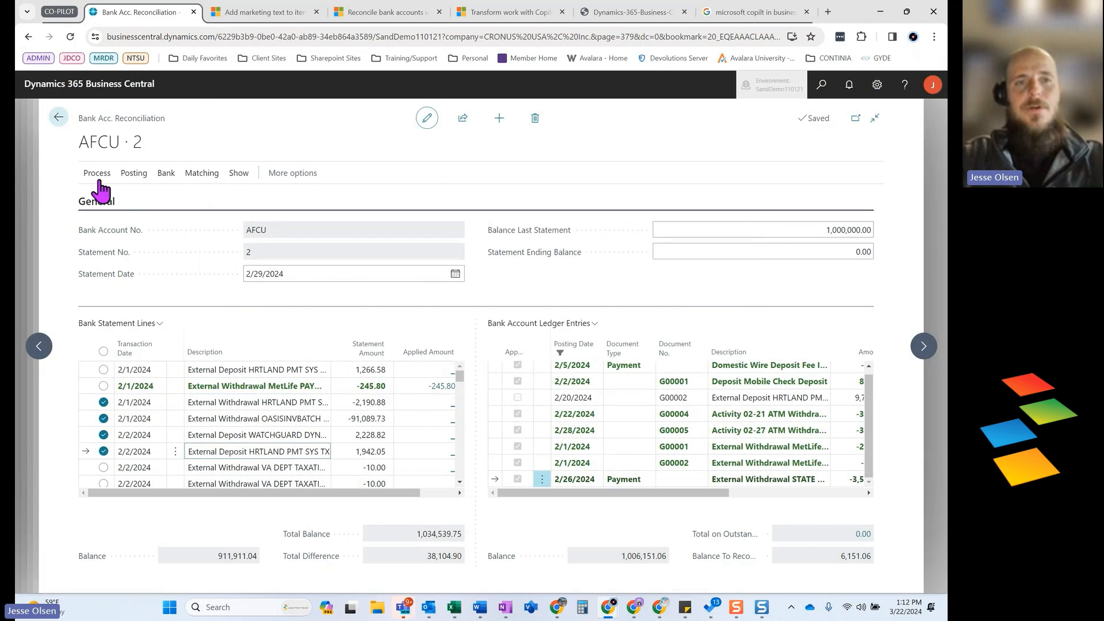
# Start Transfer to G/L Account, view the Choose G/L Account list and cancel without choosing
pyautogui.click(96, 173)
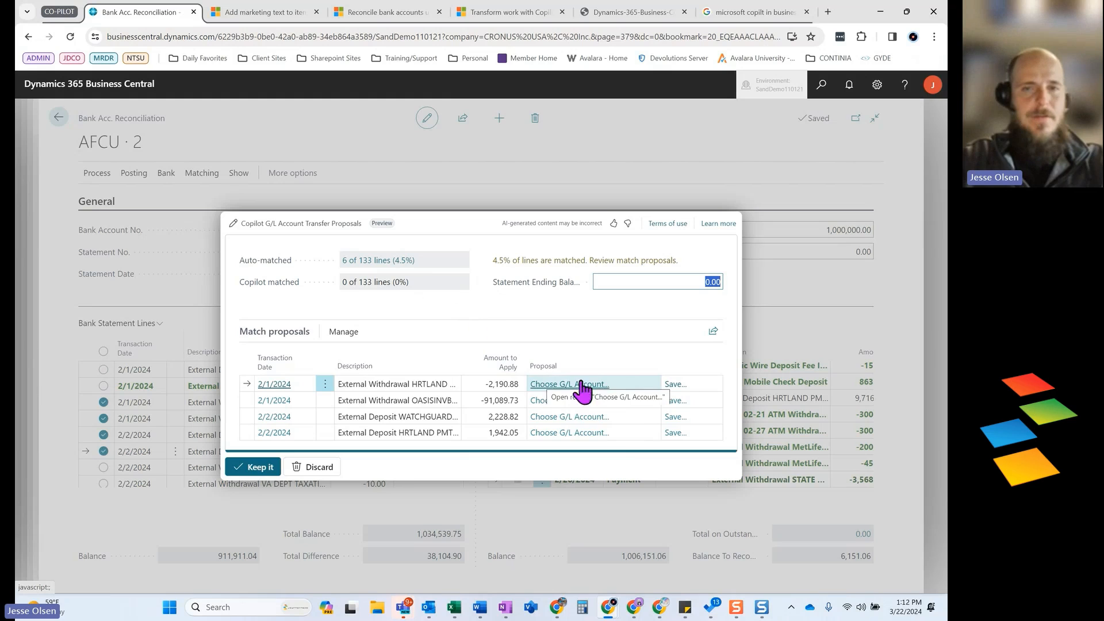
pyautogui.moveTo(439, 459)
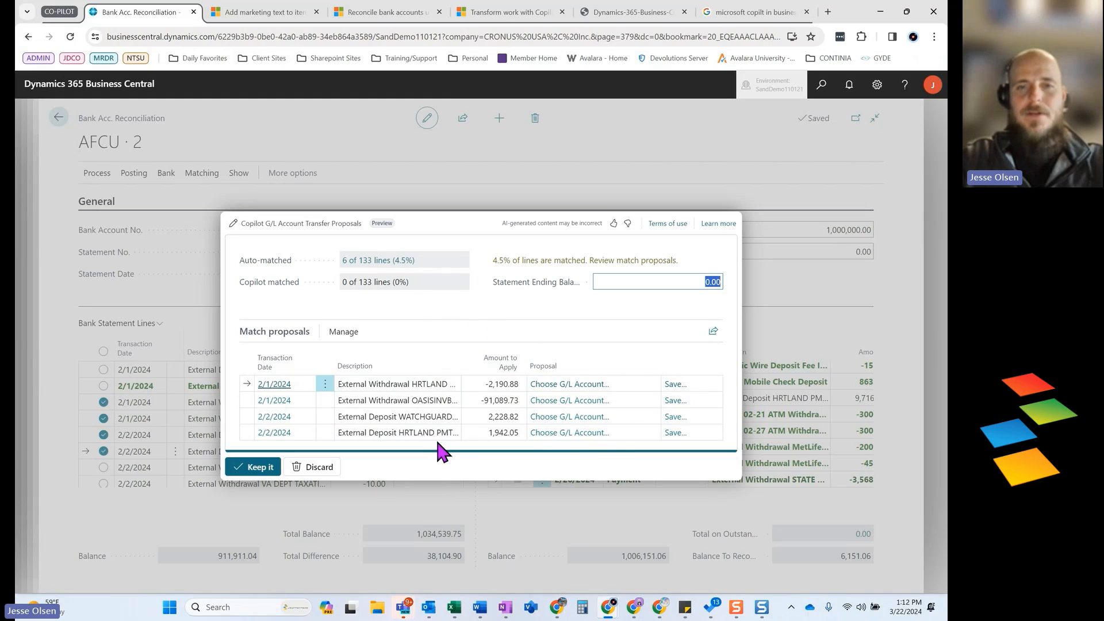
pyautogui.click(569, 384)
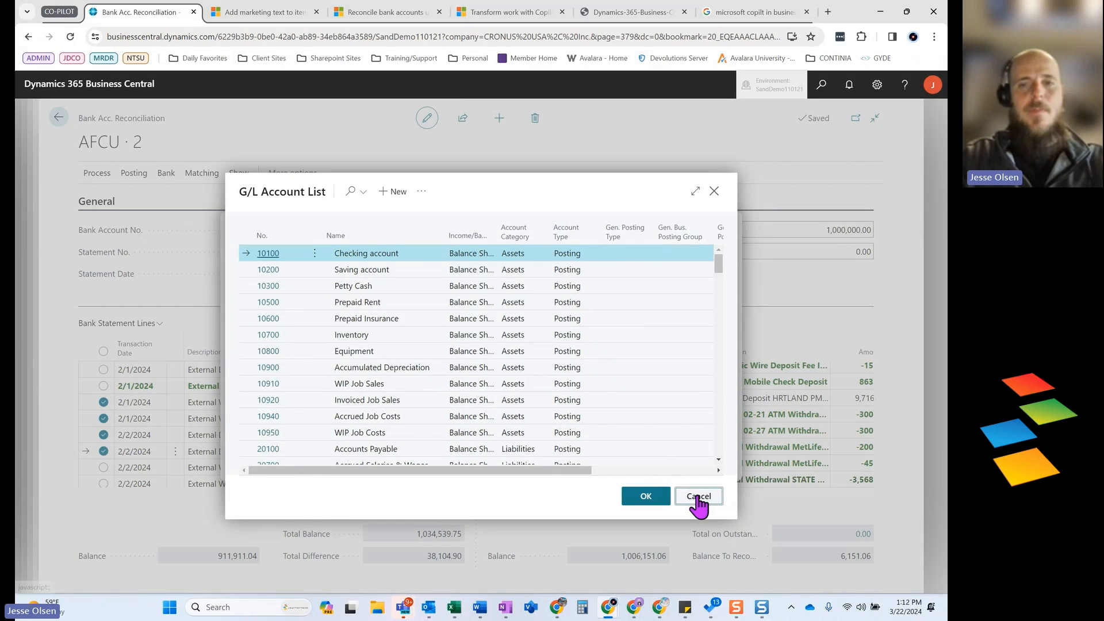
pyautogui.click(699, 496)
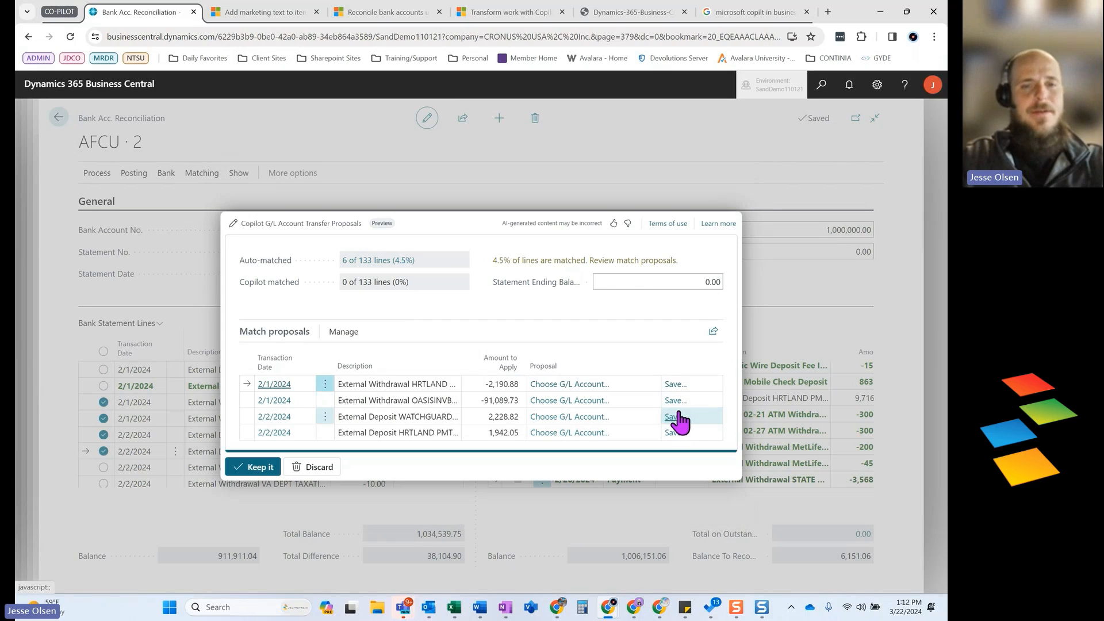
pyautogui.click(397, 417)
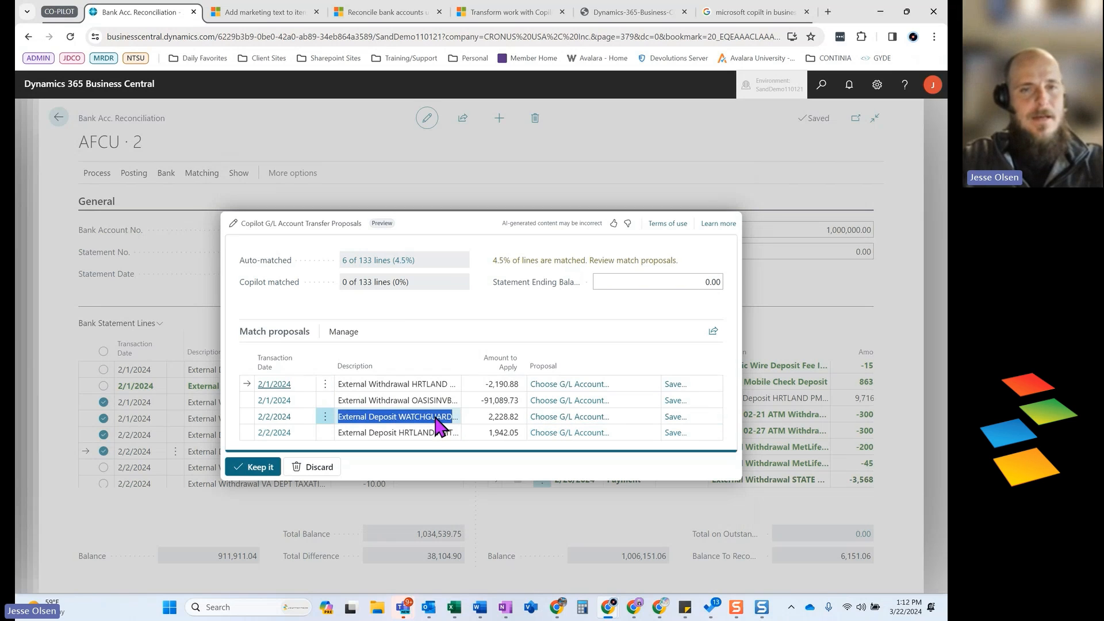